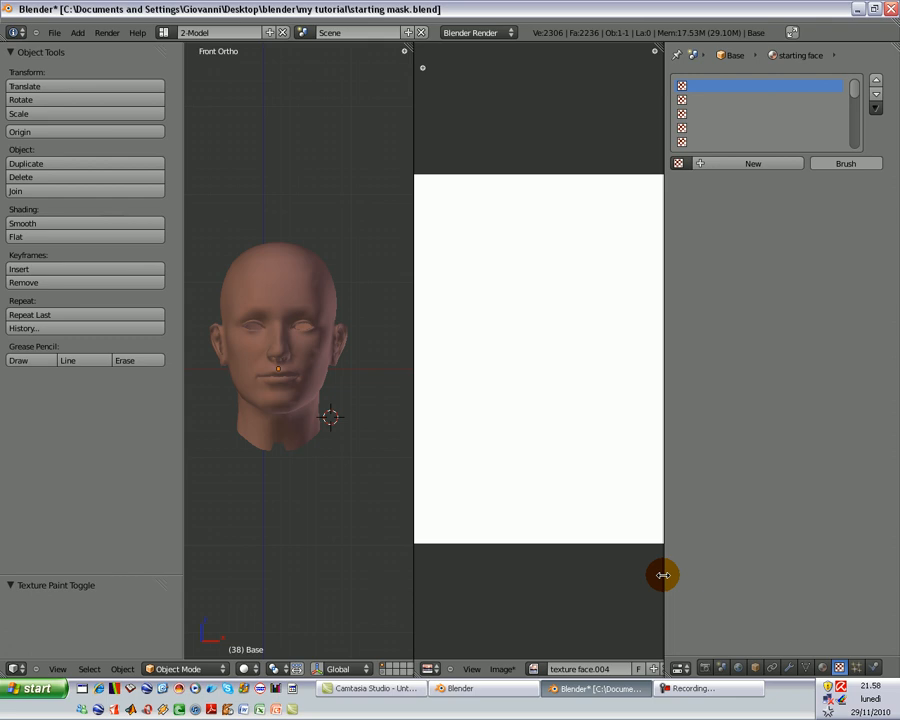
pyautogui.moveTo(184, 642)
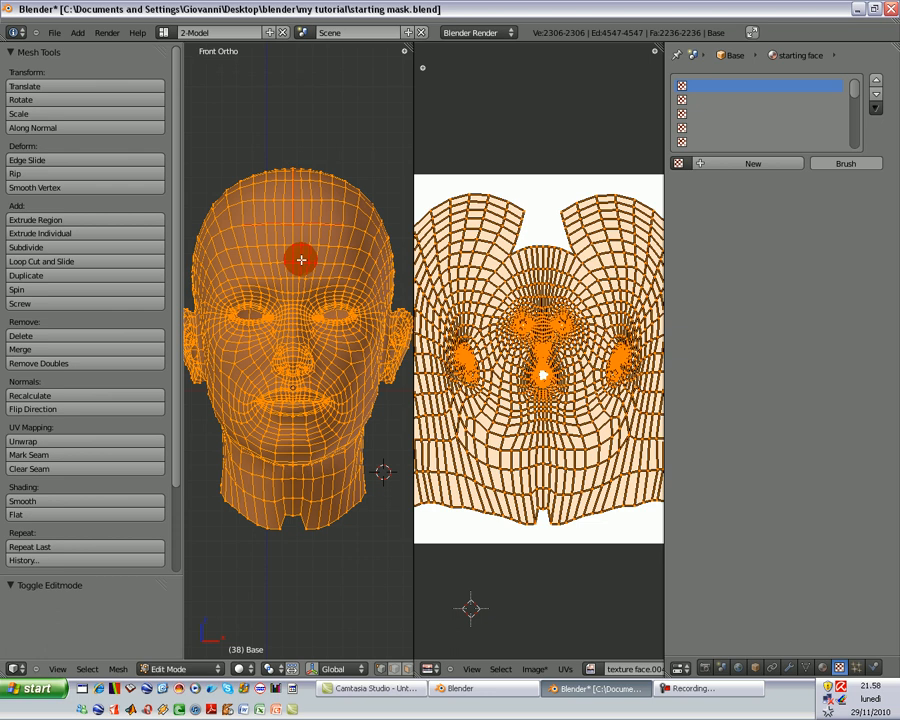
pyautogui.moveTo(328, 230)
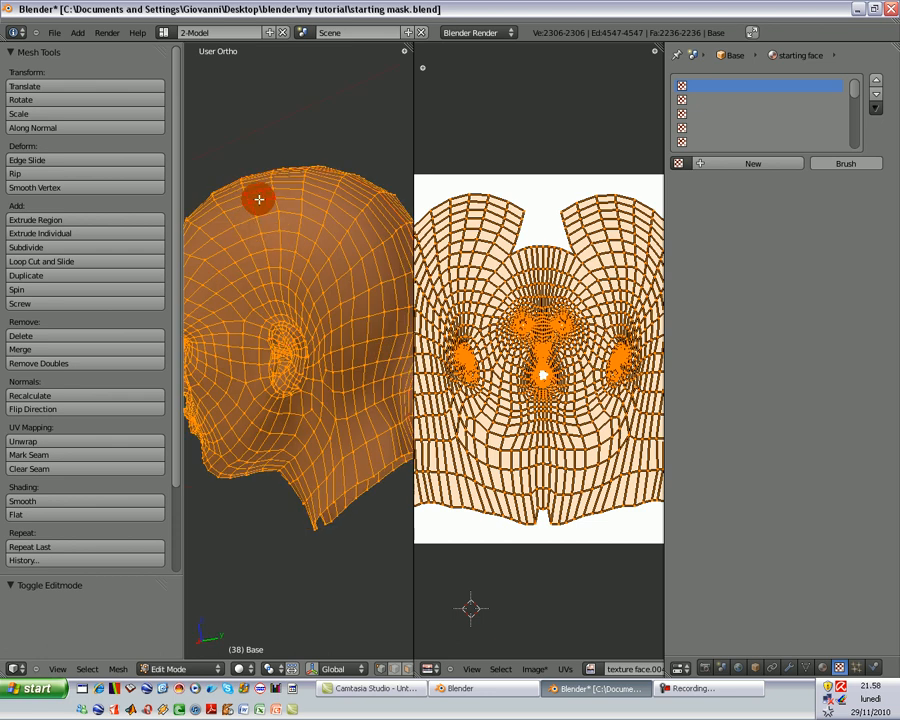
pyautogui.moveTo(260, 198); pyautogui.dragTo(344, 320)
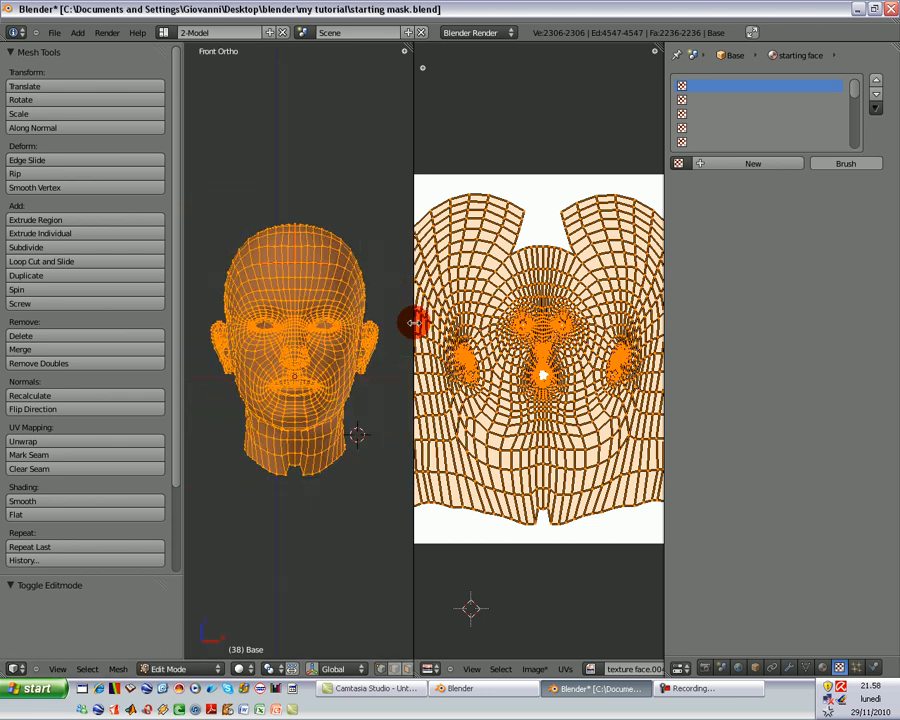
pyautogui.moveTo(332, 368)
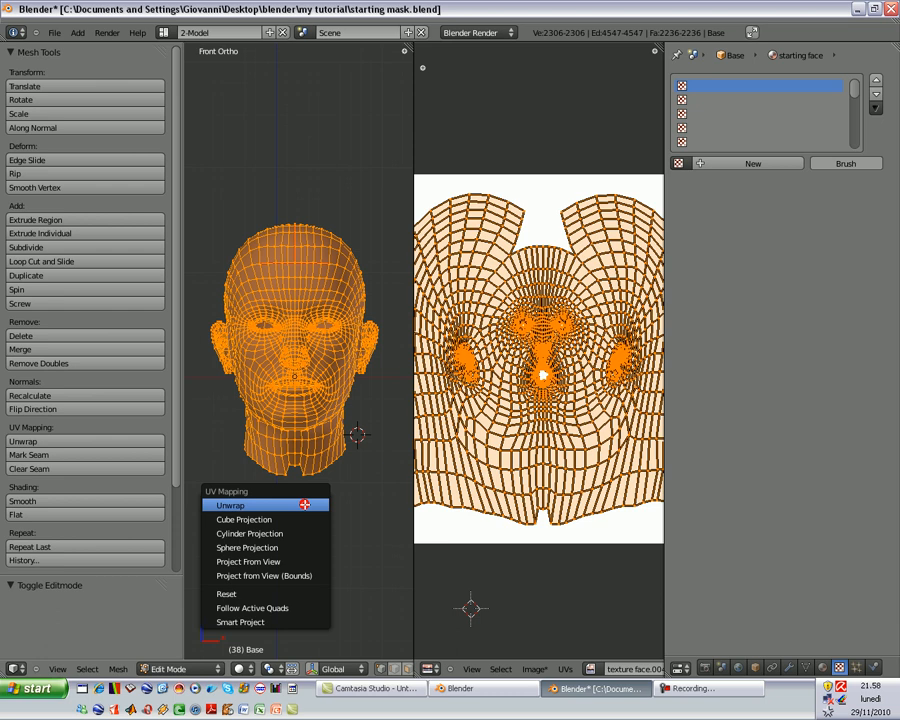
pyautogui.moveTo(304, 504)
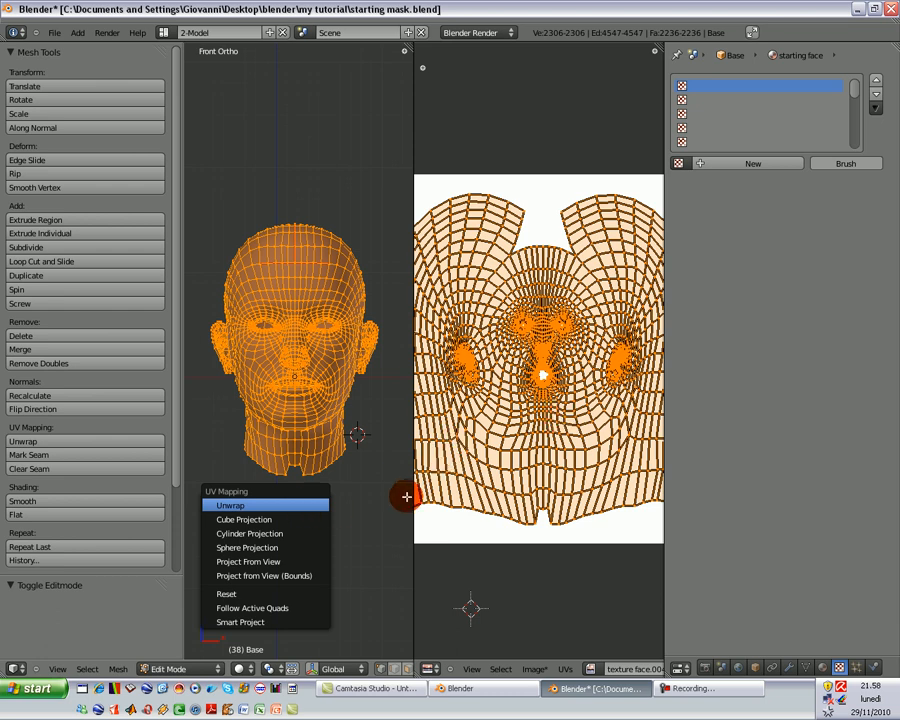
pyautogui.click(228, 504)
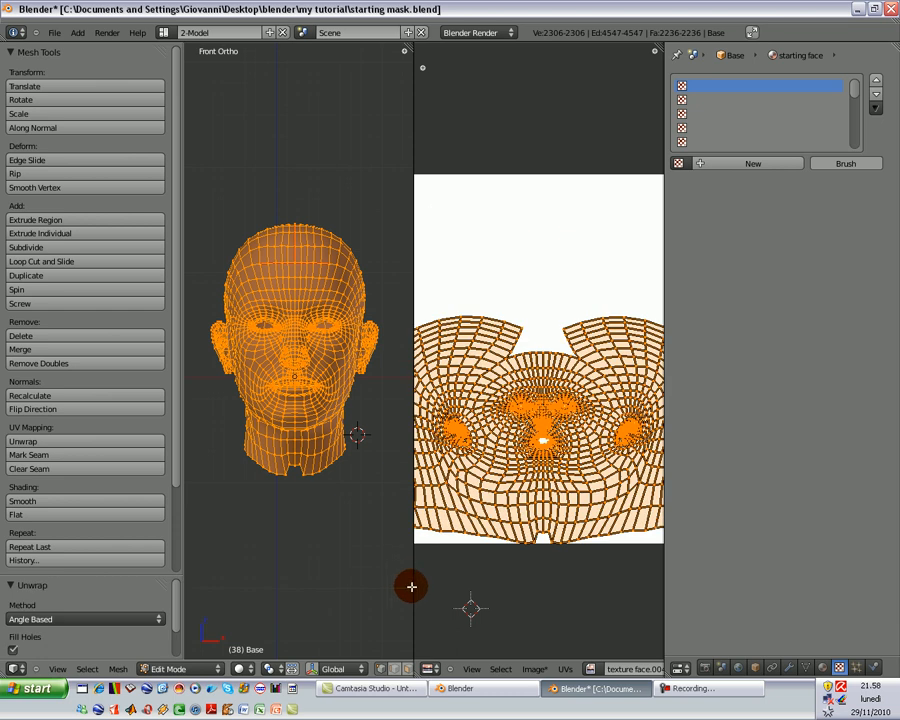
pyautogui.moveTo(412, 588); pyautogui.dragTo(312, 596)
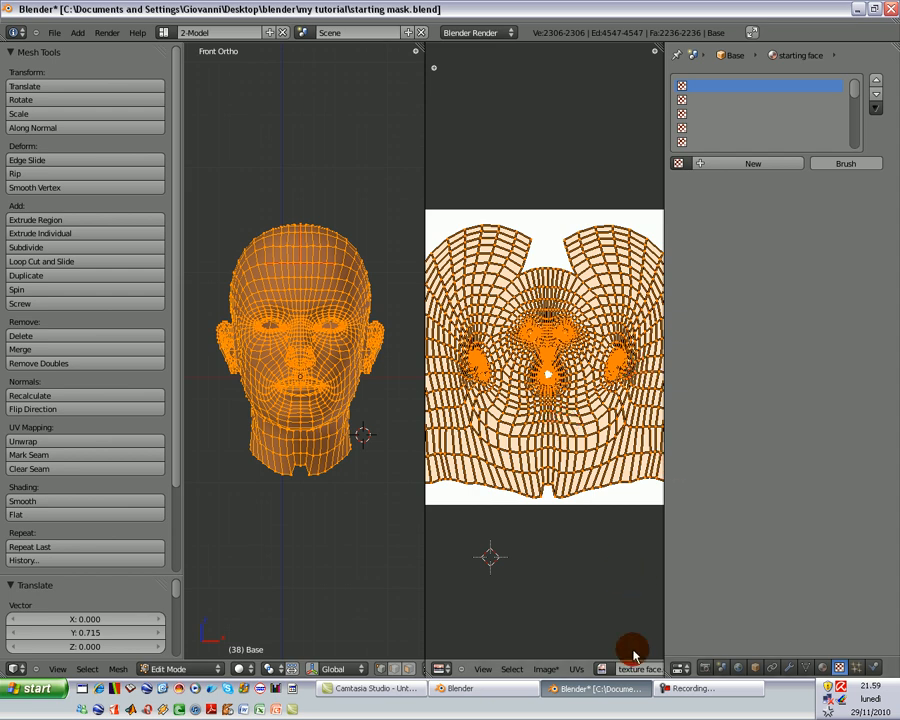
pyautogui.moveTo(684, 300)
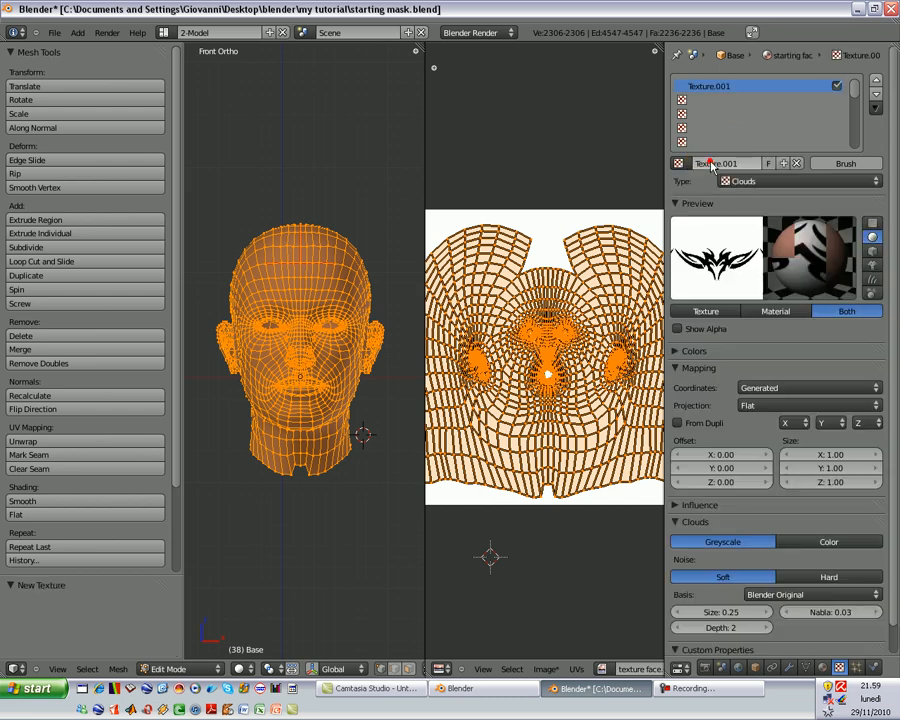
# Make the texture an Image or Movie texture and load Tribal_Dragon.jpg from the tattoo pictures folder
pyautogui.click(796, 180)
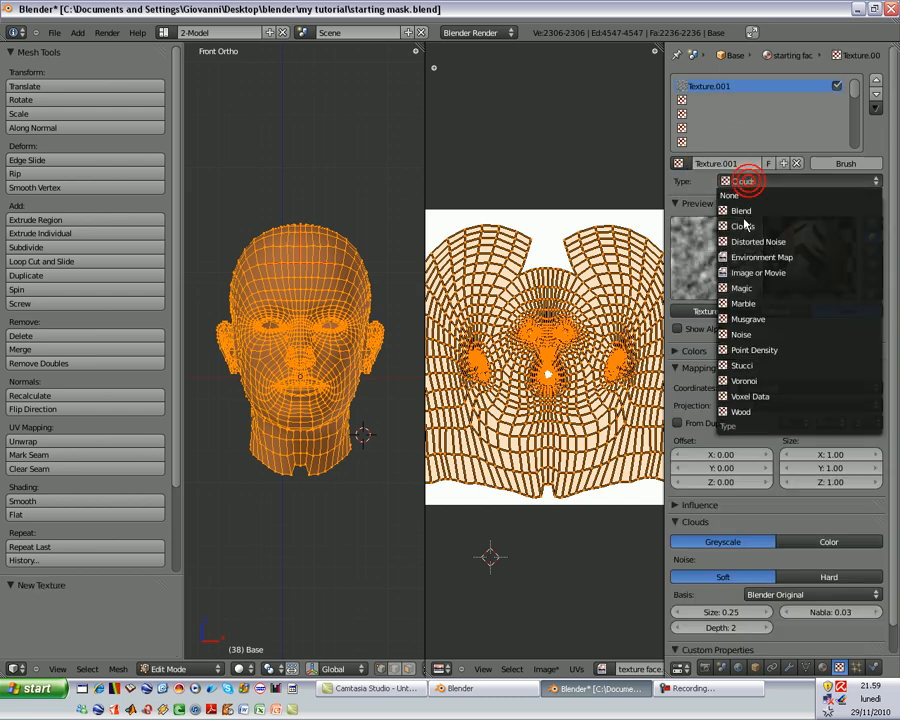
pyautogui.moveTo(752, 272)
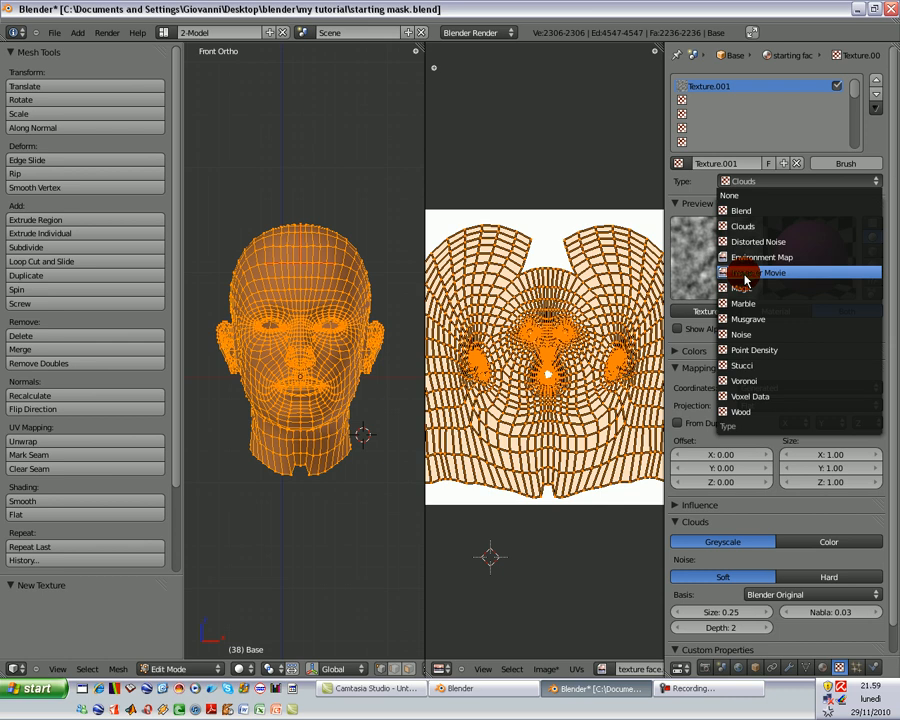
pyautogui.click(776, 272)
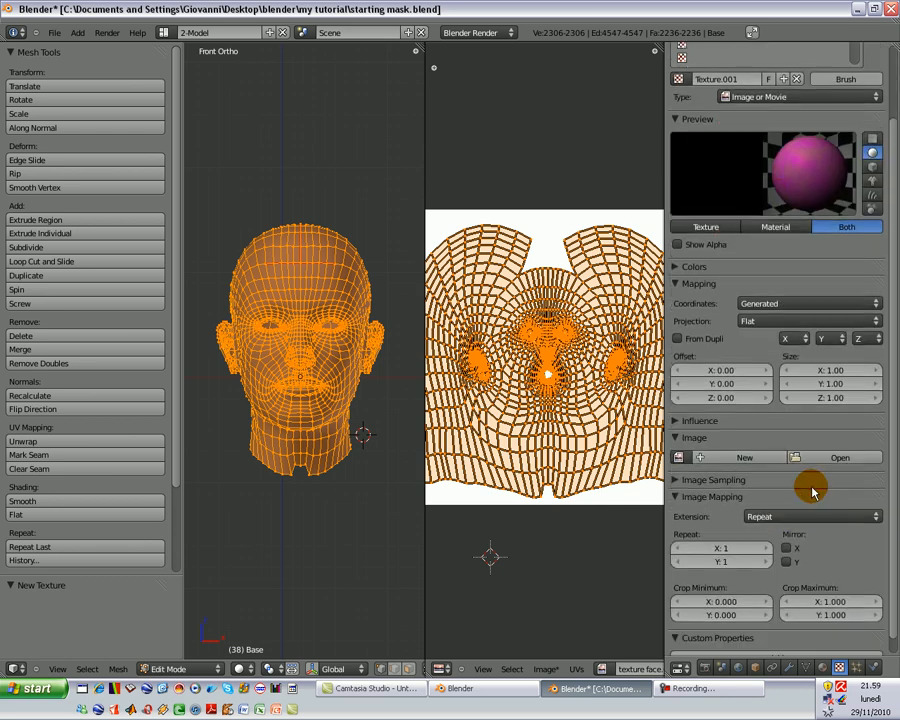
pyautogui.click(840, 458)
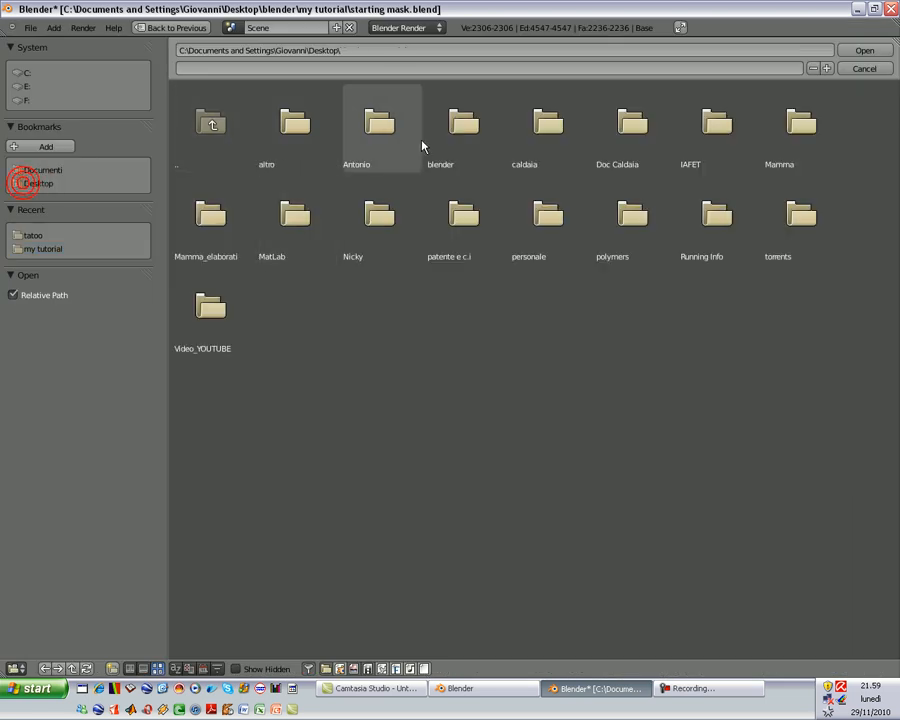
pyautogui.click(32, 234)
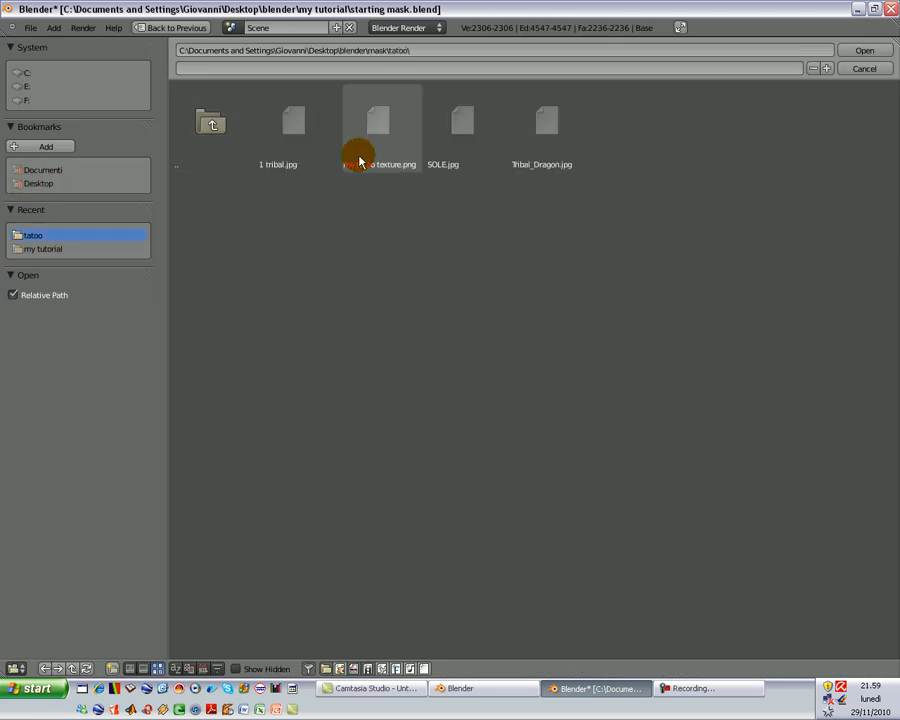
pyautogui.click(464, 124)
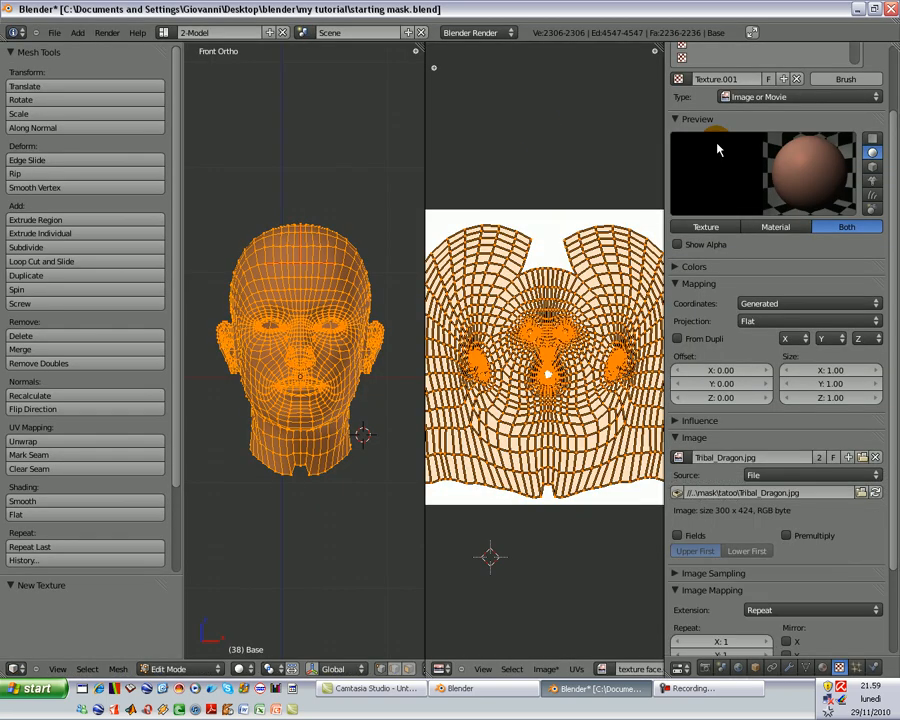
# Rename the new texture 'dragon' and switch to the sun texture
pyautogui.click(732, 166)
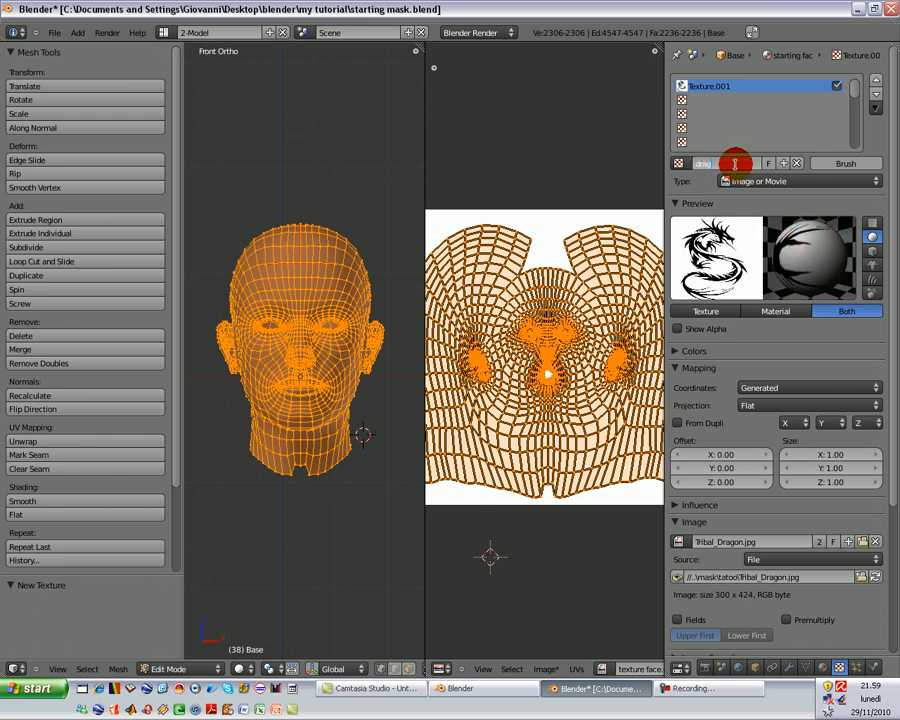
pyautogui.write('dragon')
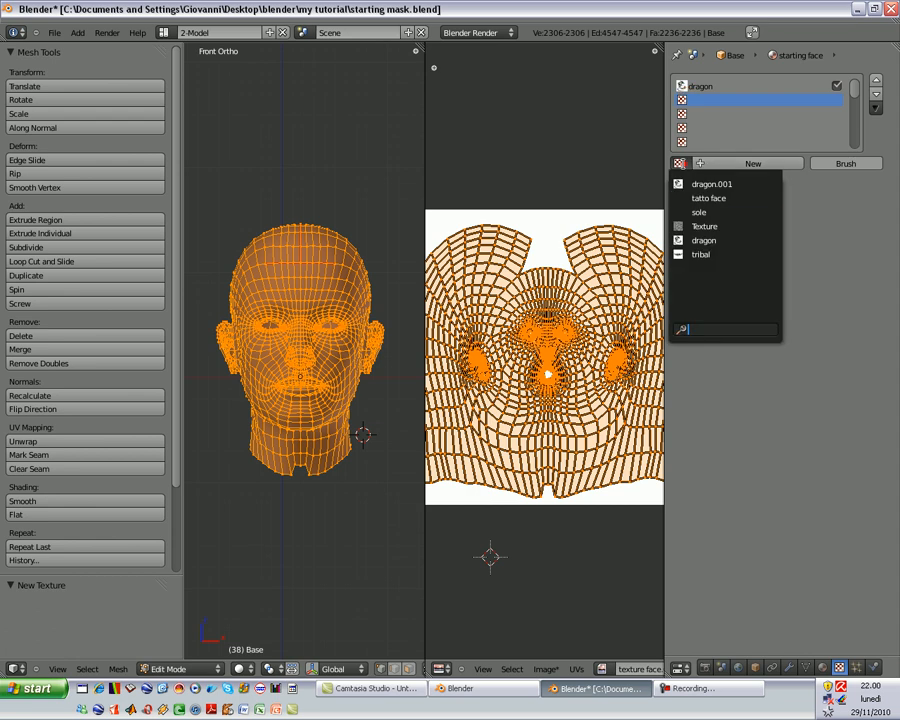
pyautogui.click(698, 212)
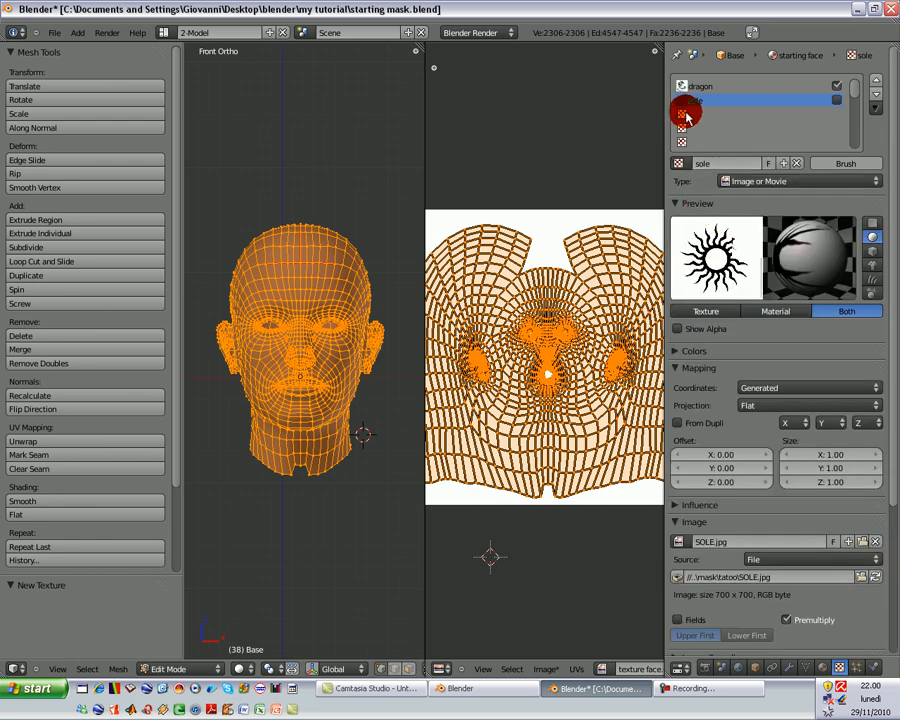
pyautogui.click(676, 164)
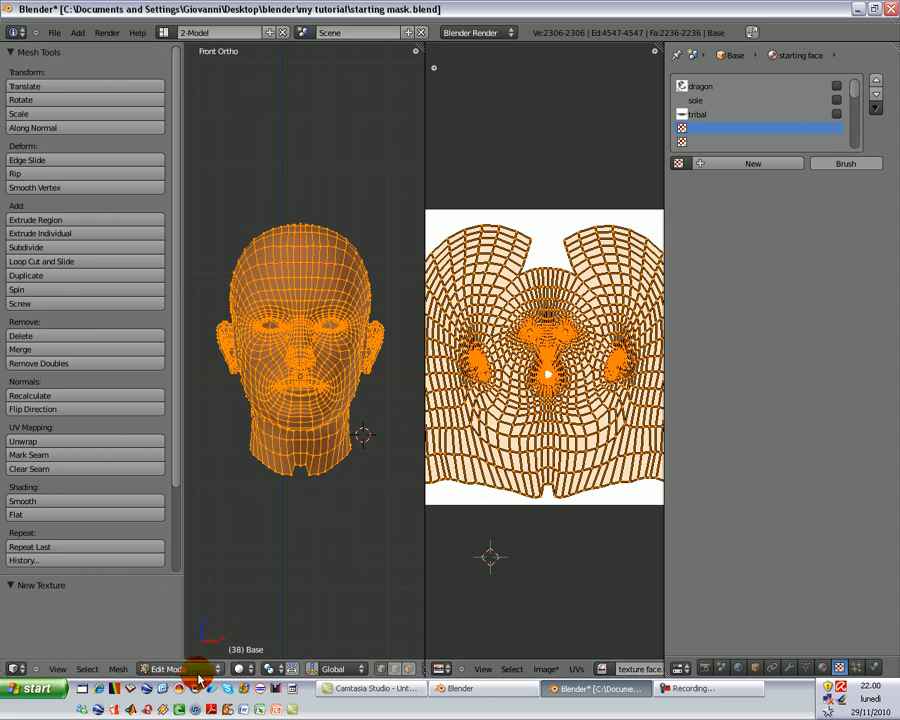
# Switch the 3D View to Texture Paint mode with the dragon image as brush texture
pyautogui.click(188, 668)
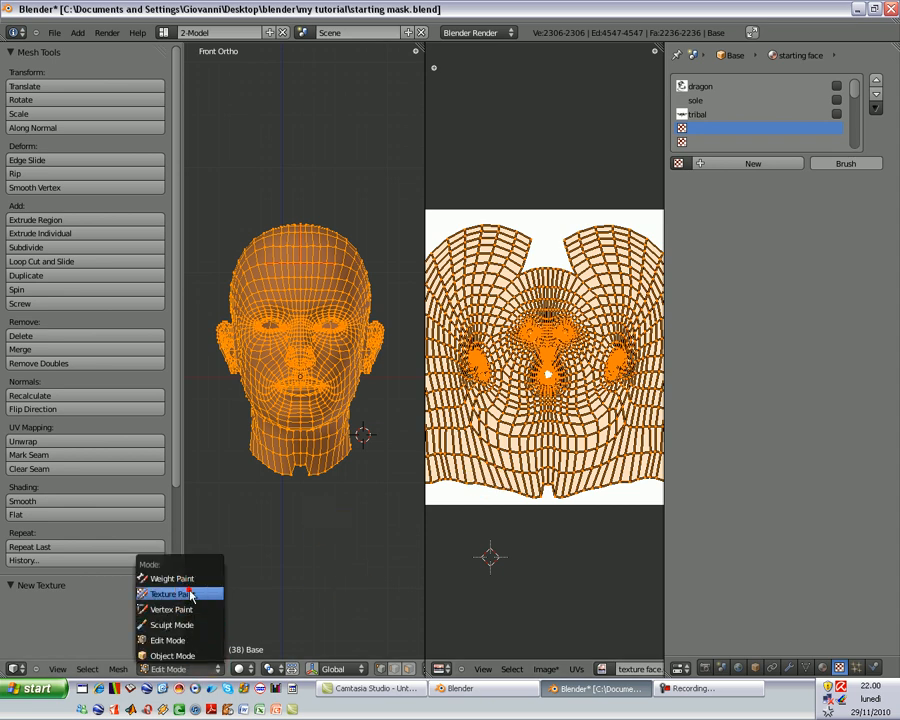
pyautogui.click(176, 592)
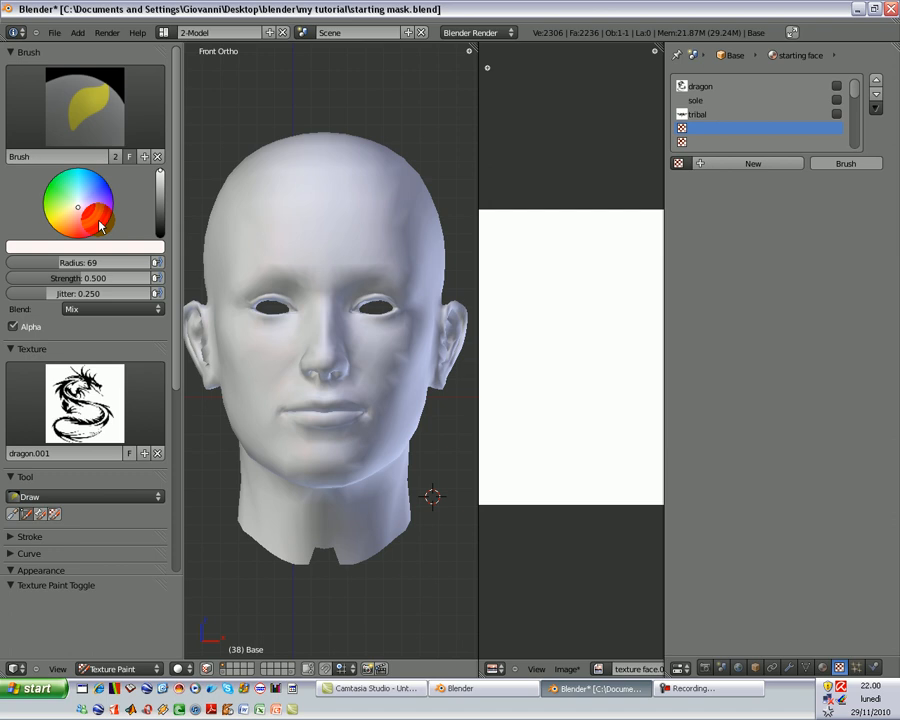
pyautogui.click(98, 224)
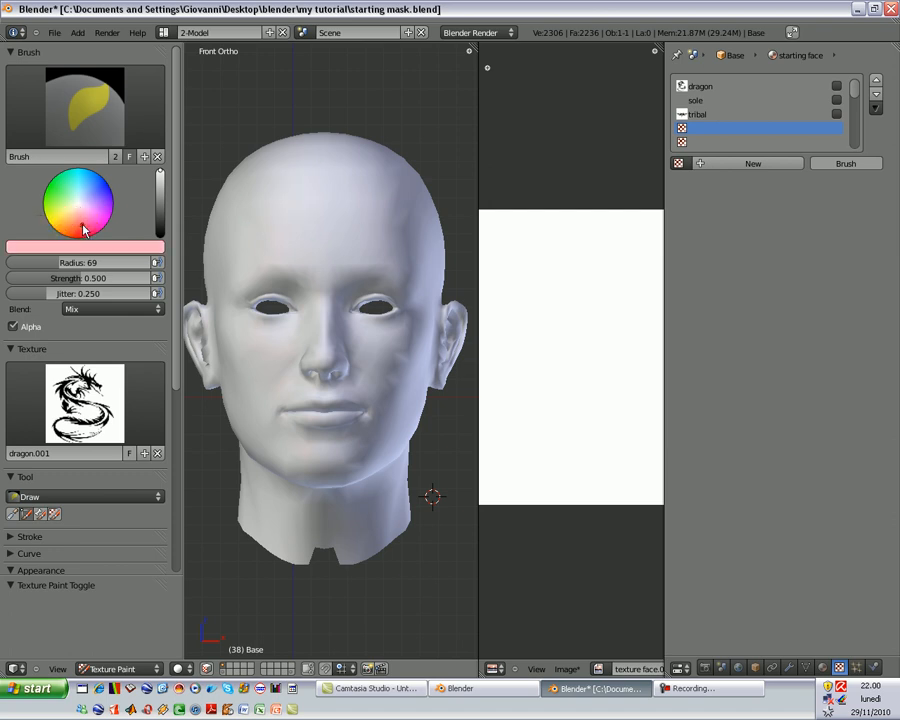
pyautogui.moveTo(328, 216)
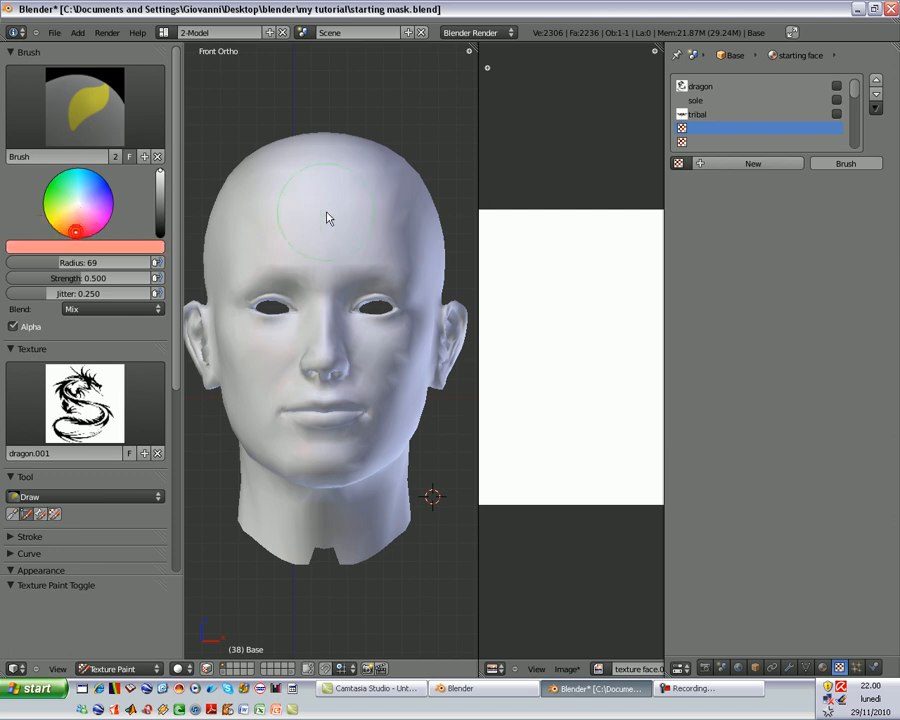
# Paint test strokes of the dragon brush on the forehead and over the right eye
pyautogui.click(328, 216)
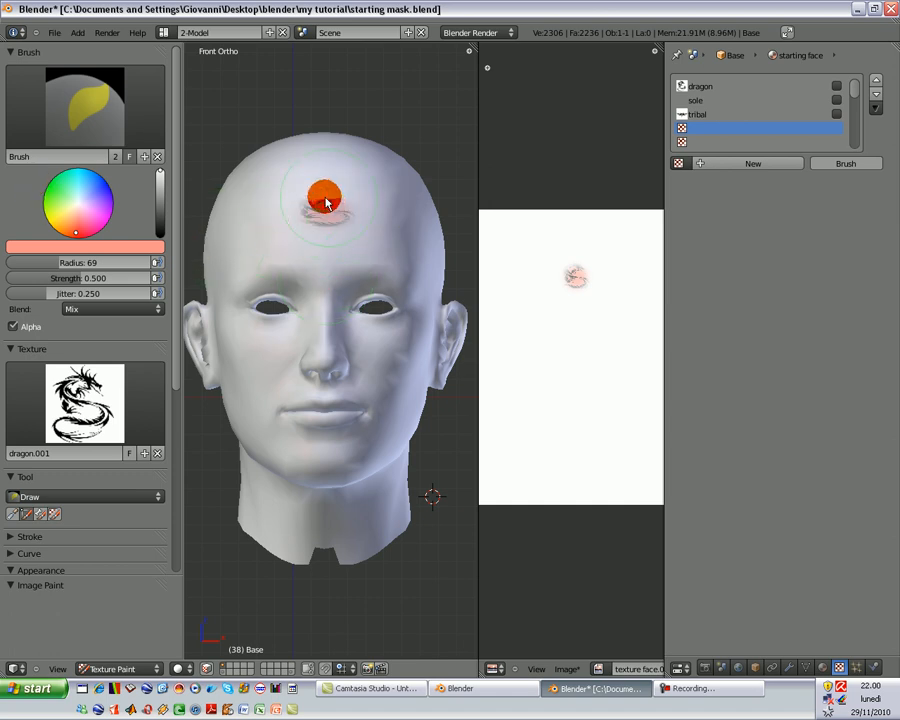
pyautogui.moveTo(324, 196); pyautogui.dragTo(316, 218)
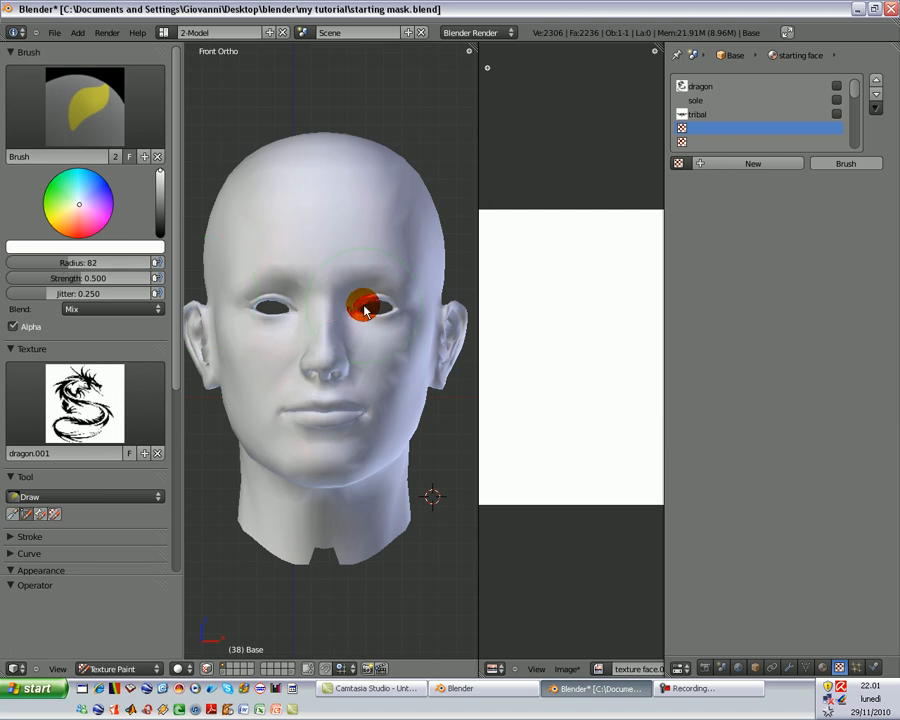
pyautogui.moveTo(362, 308); pyautogui.dragTo(380, 308)
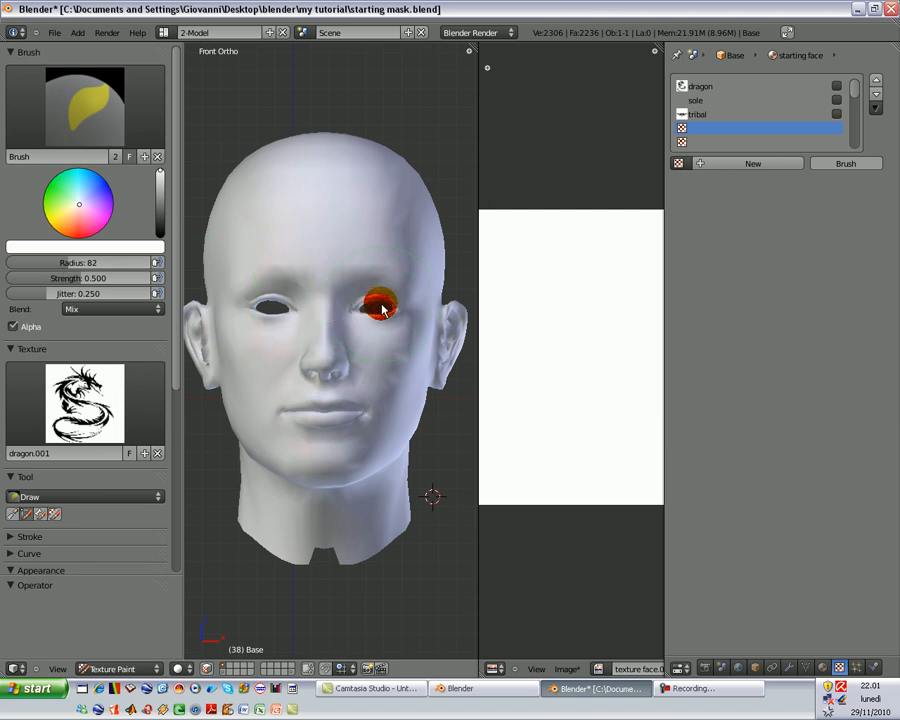
pyautogui.click(388, 312)
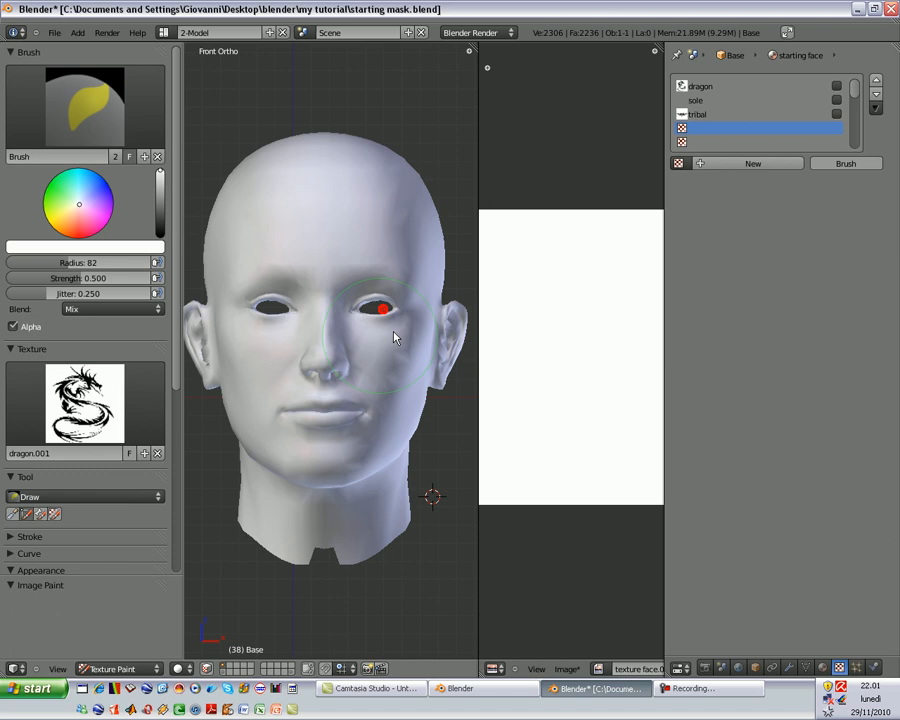
pyautogui.moveTo(390, 336); pyautogui.dragTo(296, 344)
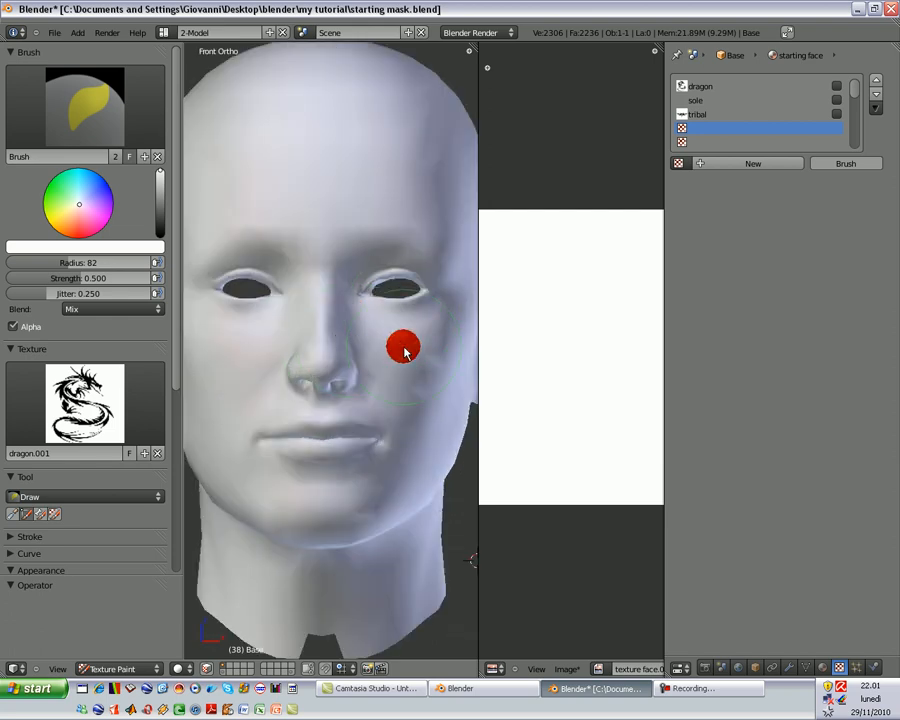
# Paint the dragon tattoo onto the right cheek and temple, checking it from a side view
pyautogui.moveTo(404, 348); pyautogui.dragTo(236, 474)
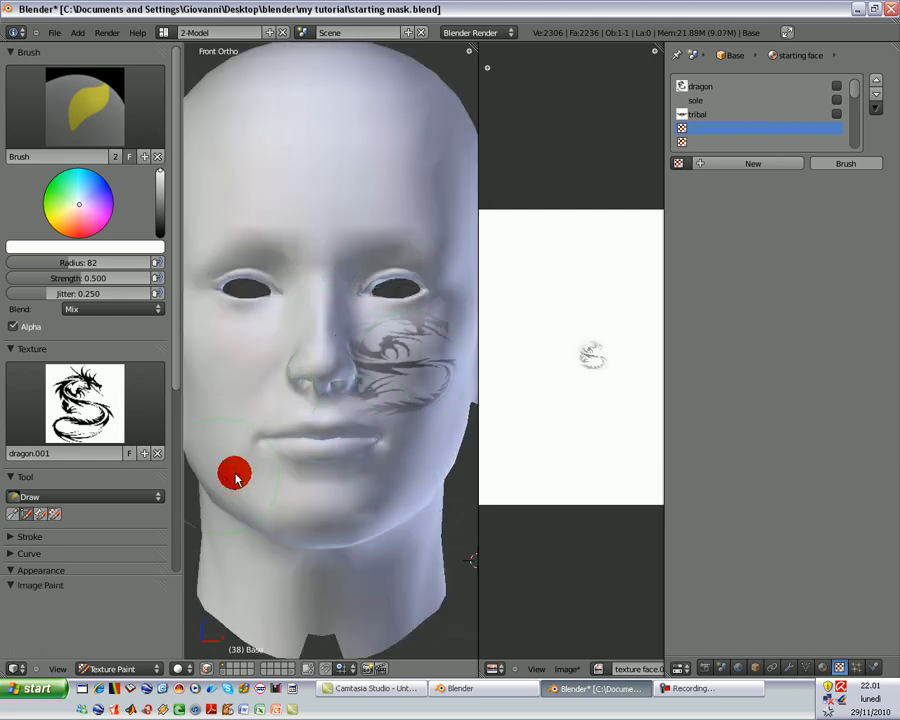
pyautogui.moveTo(236, 476); pyautogui.dragTo(408, 300)
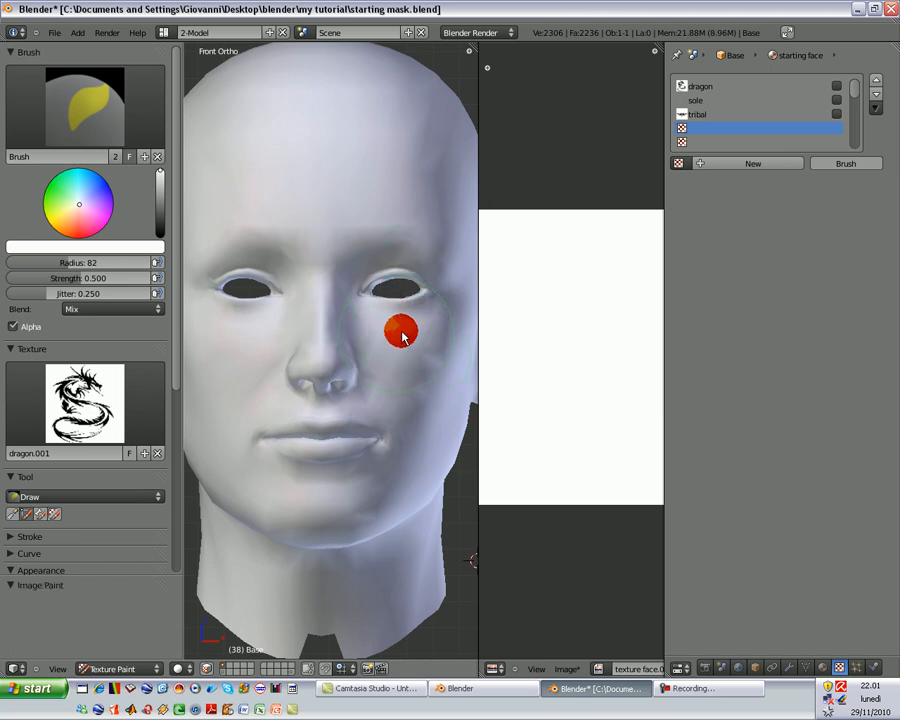
pyautogui.moveTo(400, 330); pyautogui.dragTo(356, 330)
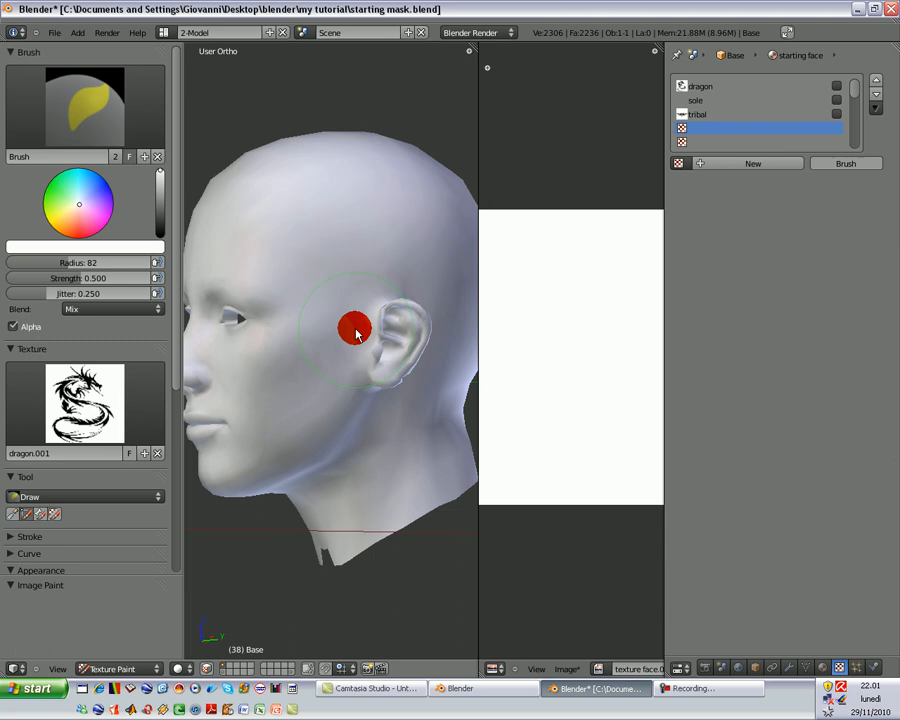
pyautogui.moveTo(356, 330); pyautogui.dragTo(378, 340)
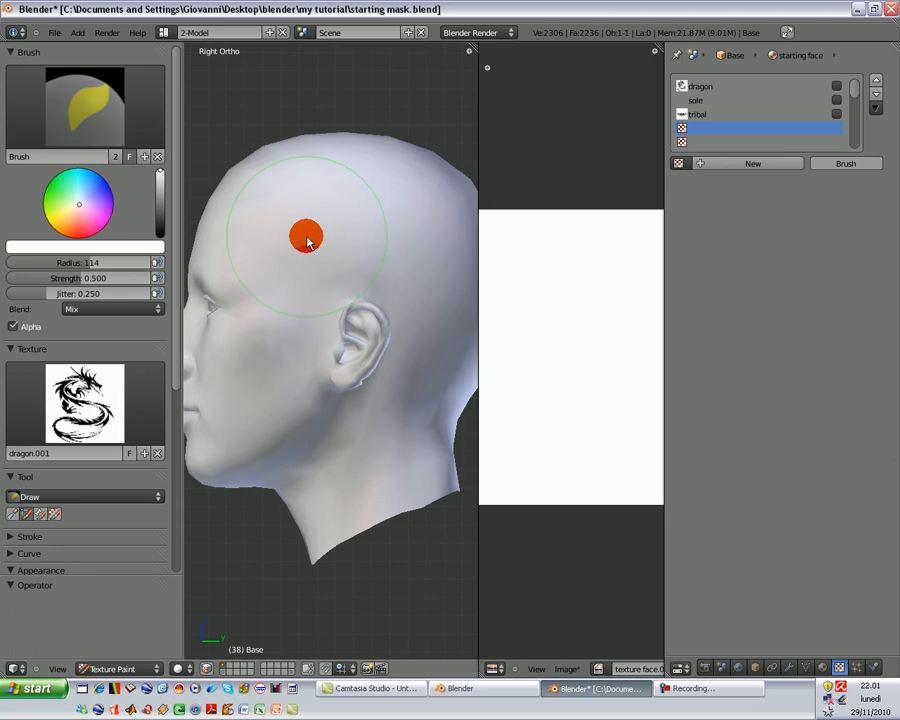
pyautogui.moveTo(308, 238); pyautogui.dragTo(340, 332)
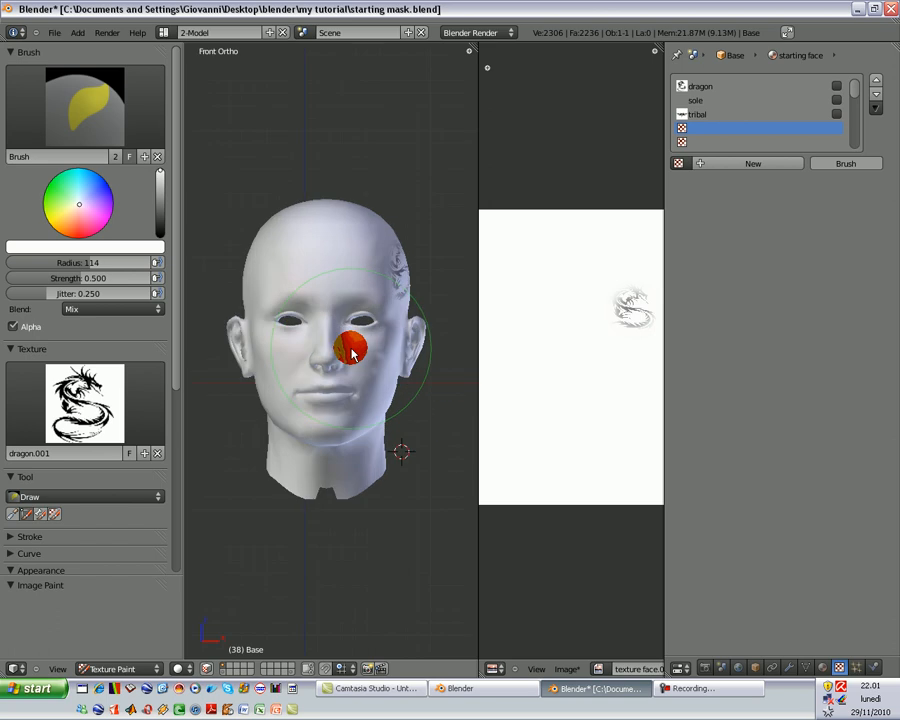
pyautogui.moveTo(350, 344); pyautogui.dragTo(384, 316)
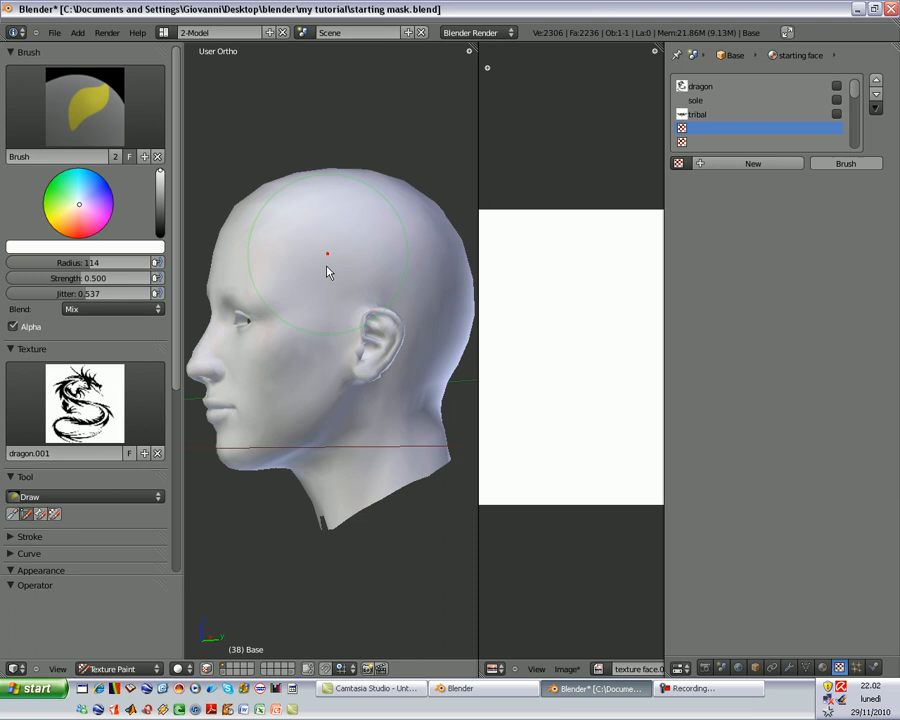
pyautogui.click(292, 348)
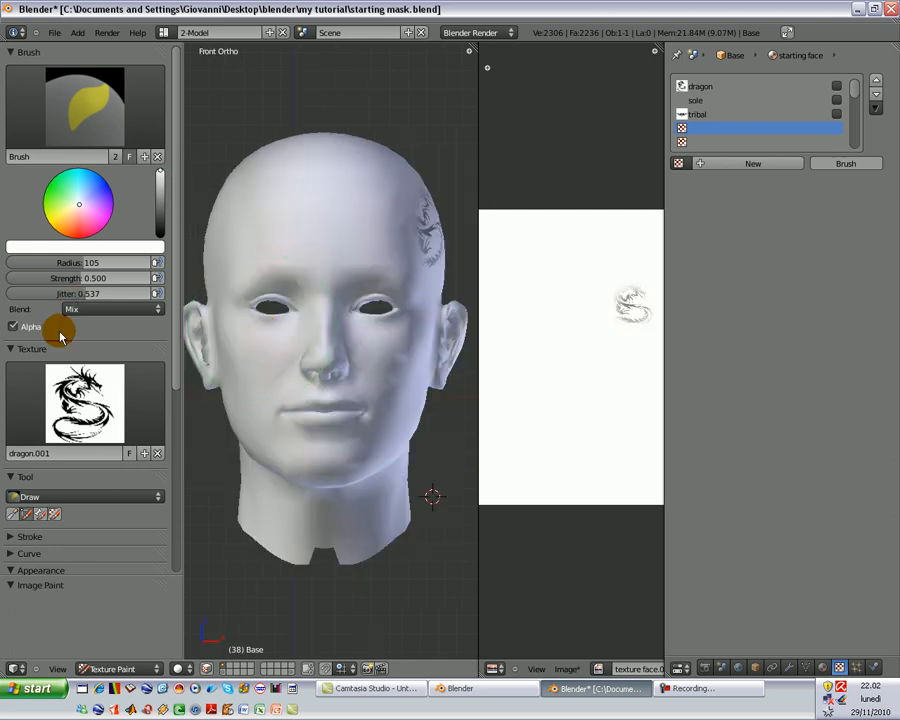
# Stamp the tribal design on the forehead, then pick the sun design as the brush texture for the cheek
pyautogui.click(84, 404)
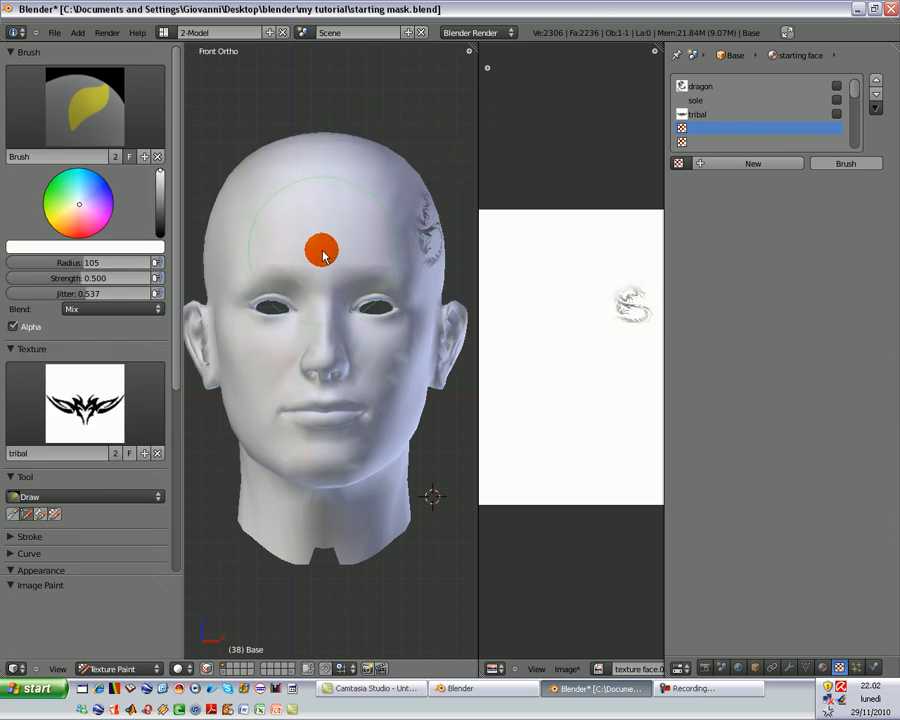
pyautogui.click(322, 250)
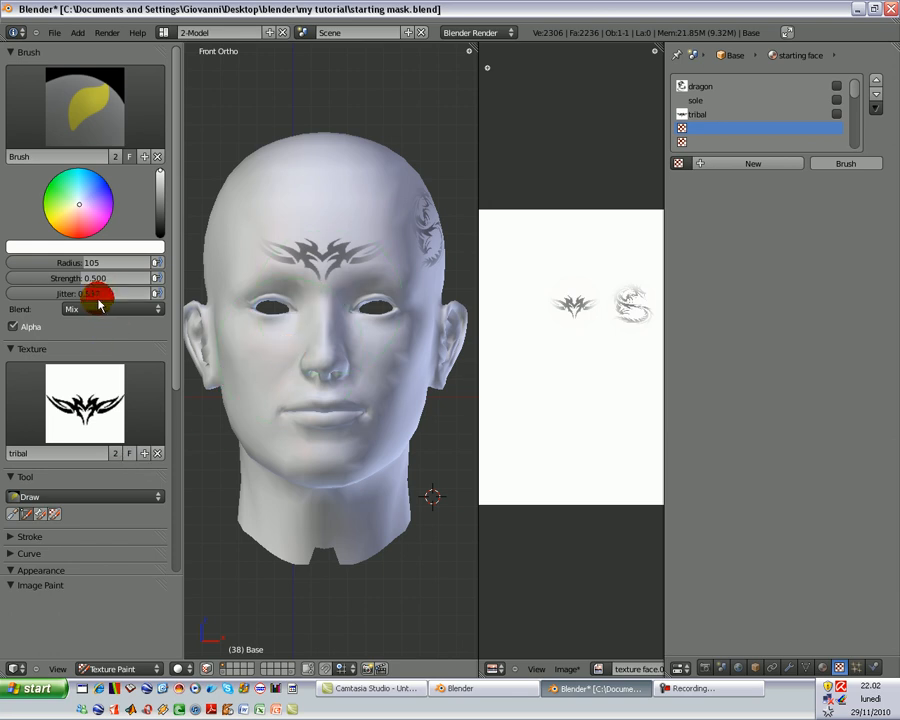
pyautogui.click(84, 404)
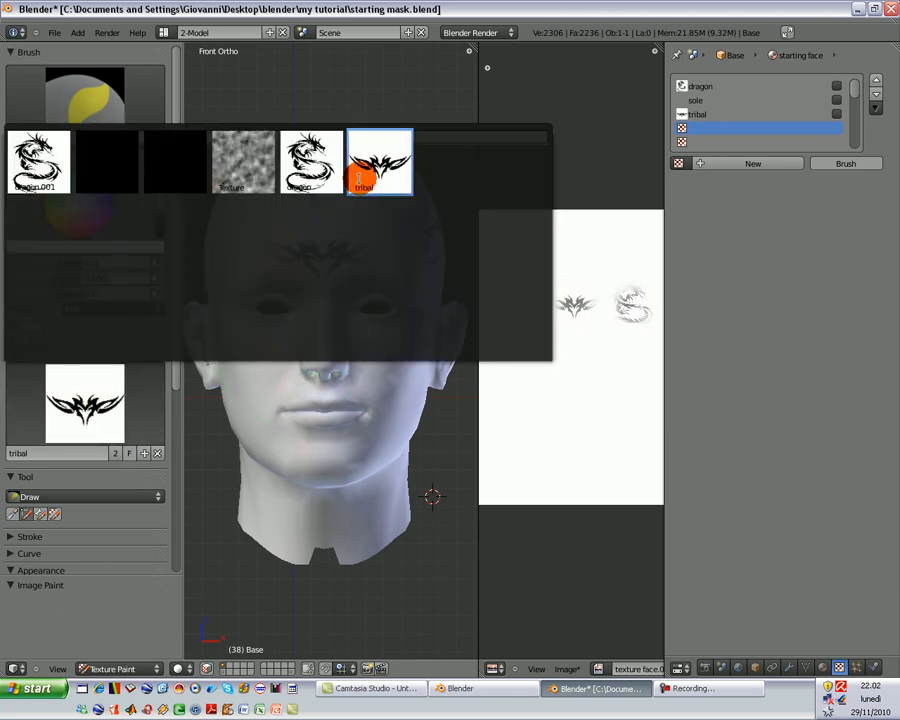
pyautogui.click(108, 162)
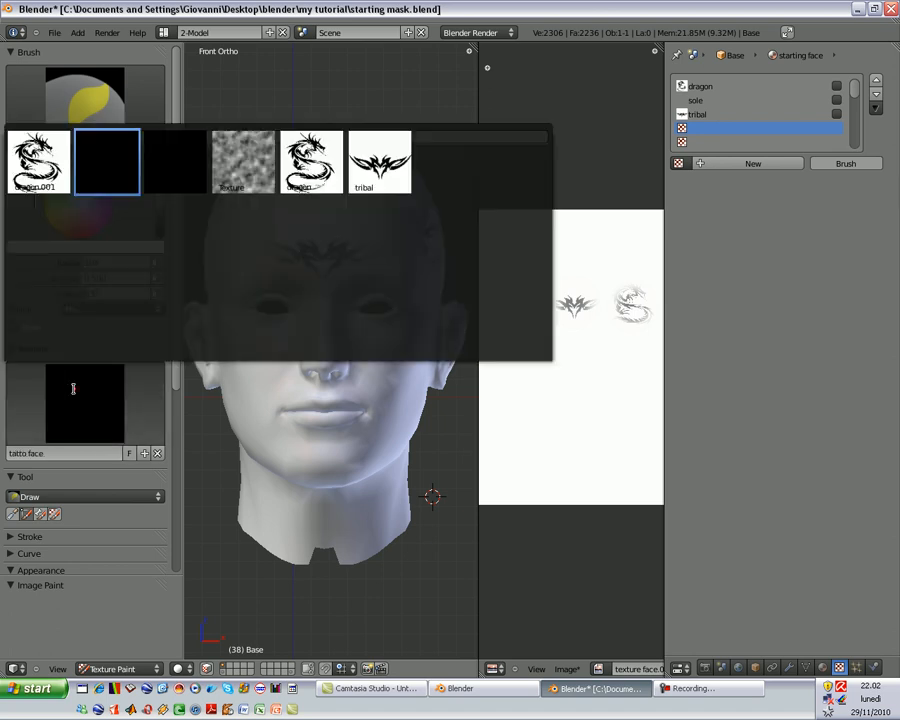
pyautogui.click(330, 318)
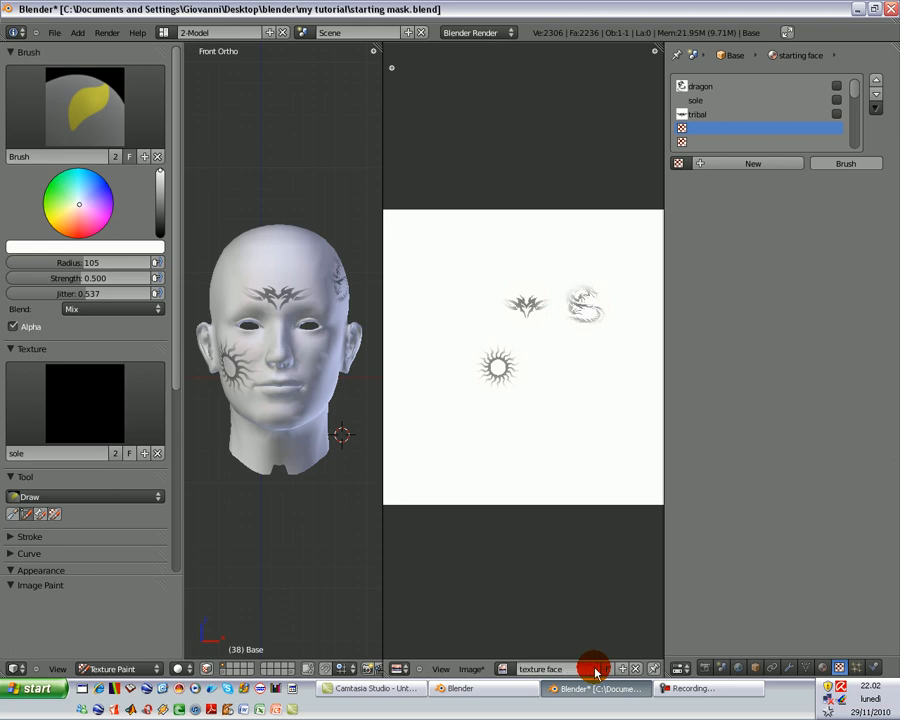
# Save the painted image as 'texture face.png' in the tattoo pictures folder via Image > Save As
pyautogui.click(468, 668)
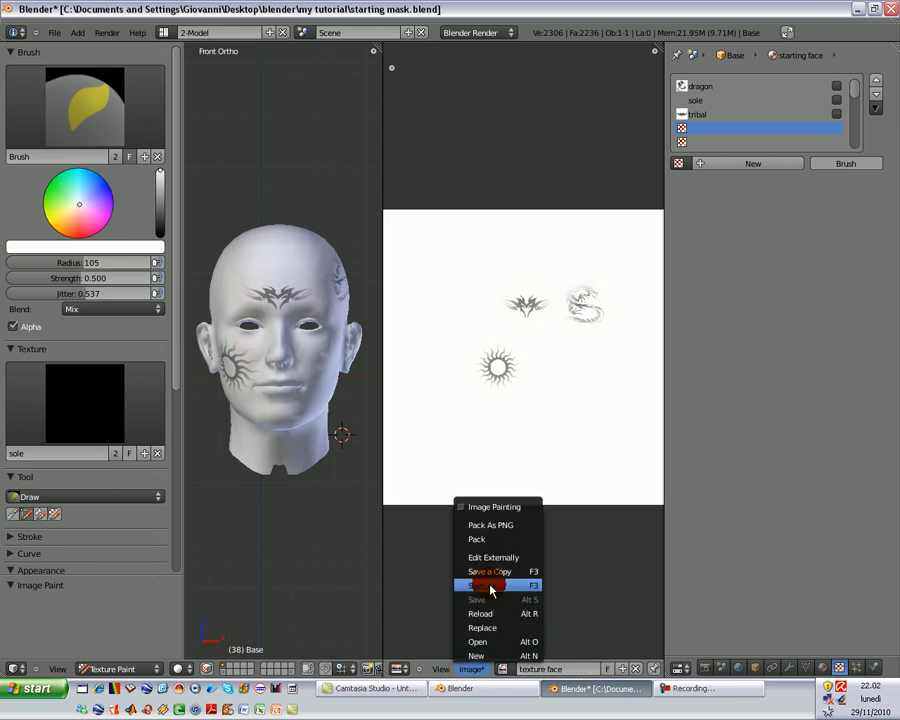
pyautogui.click(490, 584)
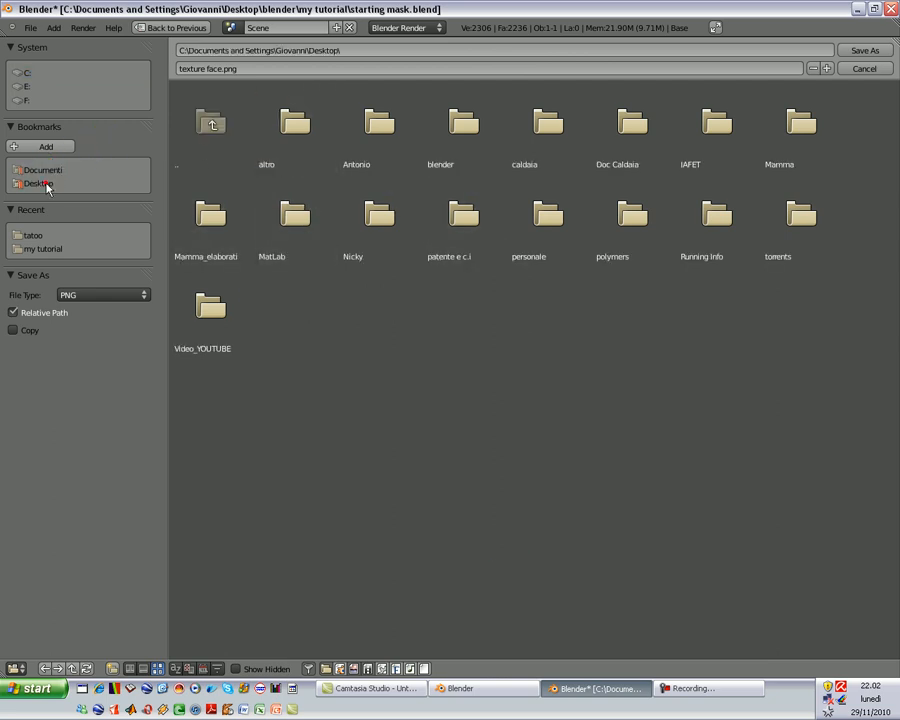
pyautogui.doubleClick(460, 128)
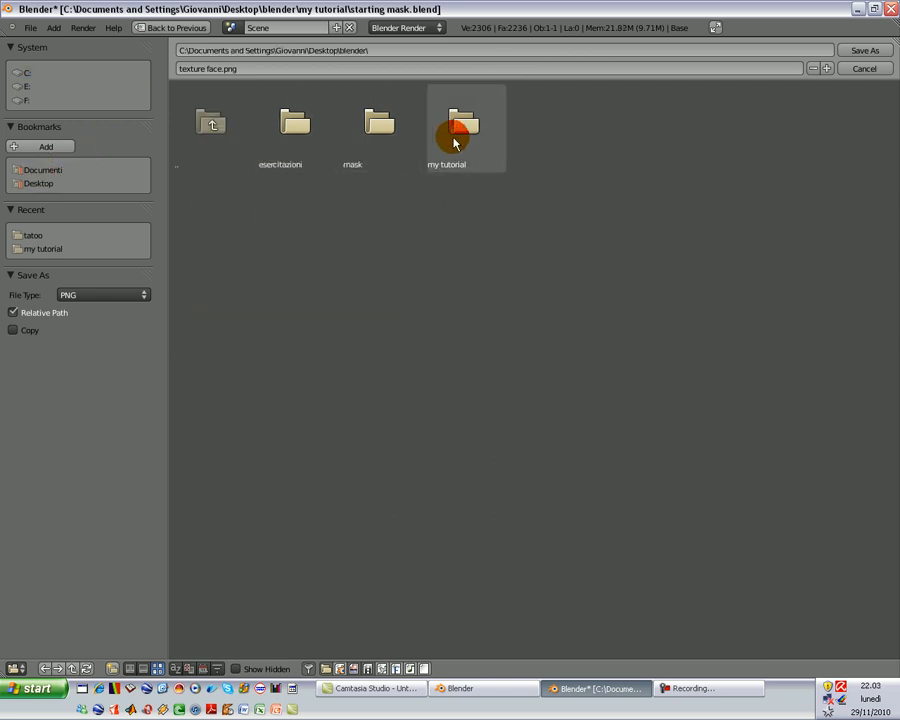
pyautogui.doubleClick(460, 124)
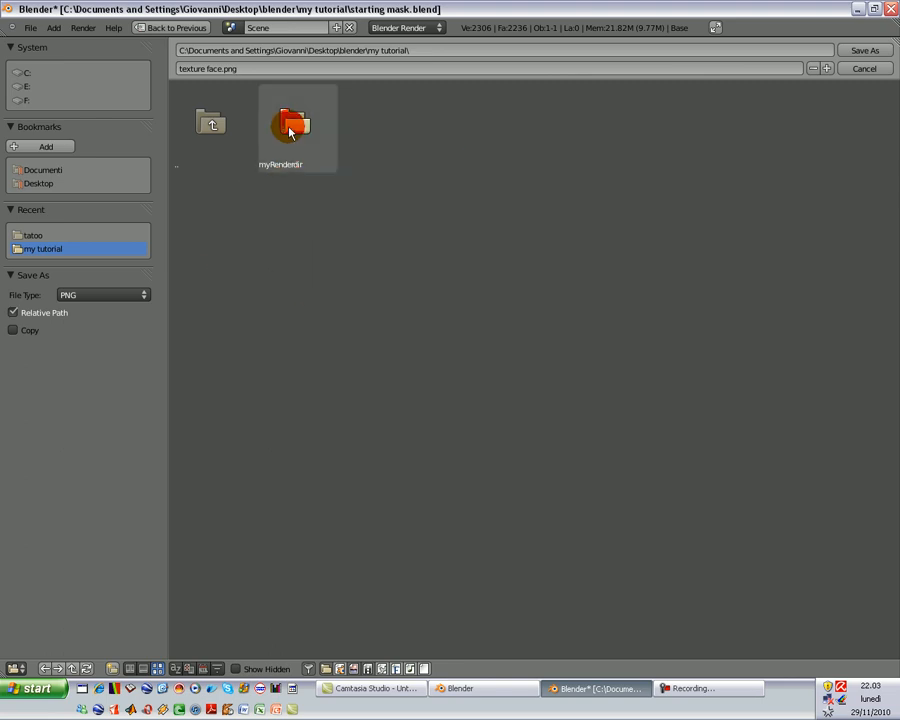
pyautogui.click(210, 122)
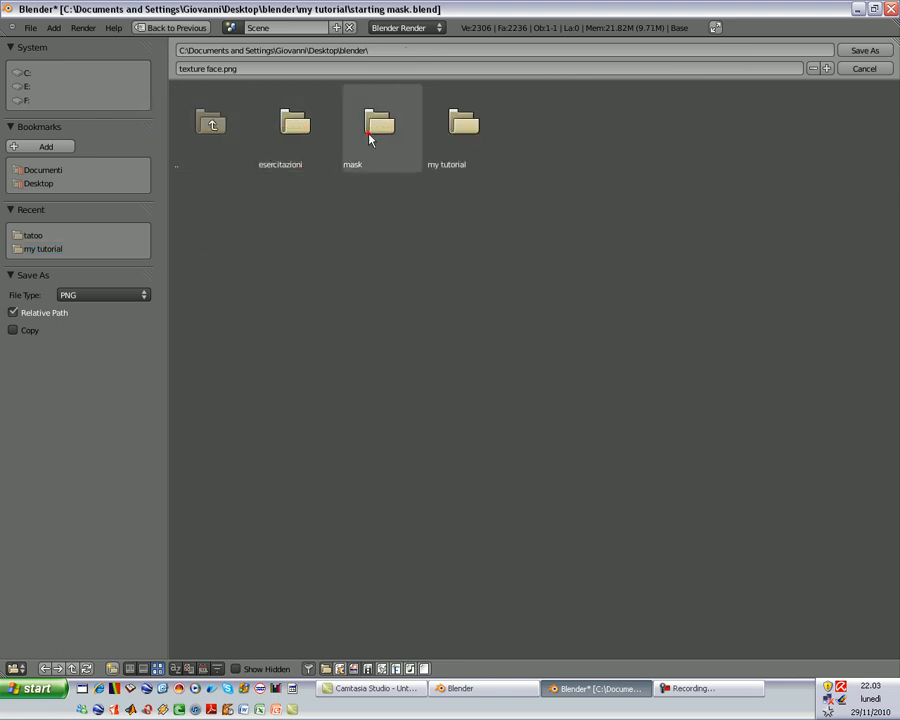
pyautogui.doubleClick(374, 124)
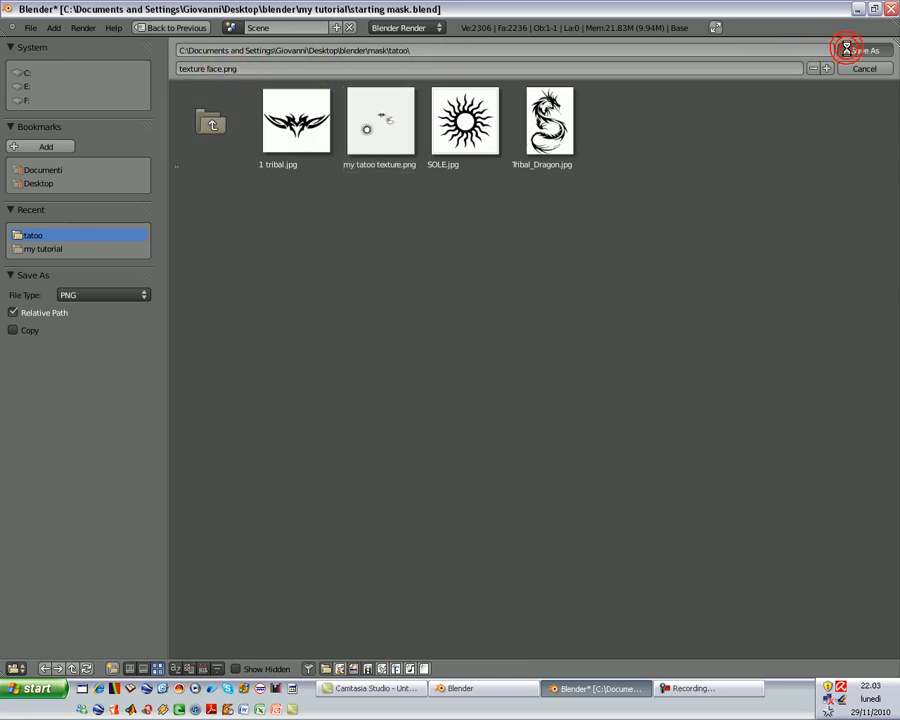
pyautogui.click(848, 48)
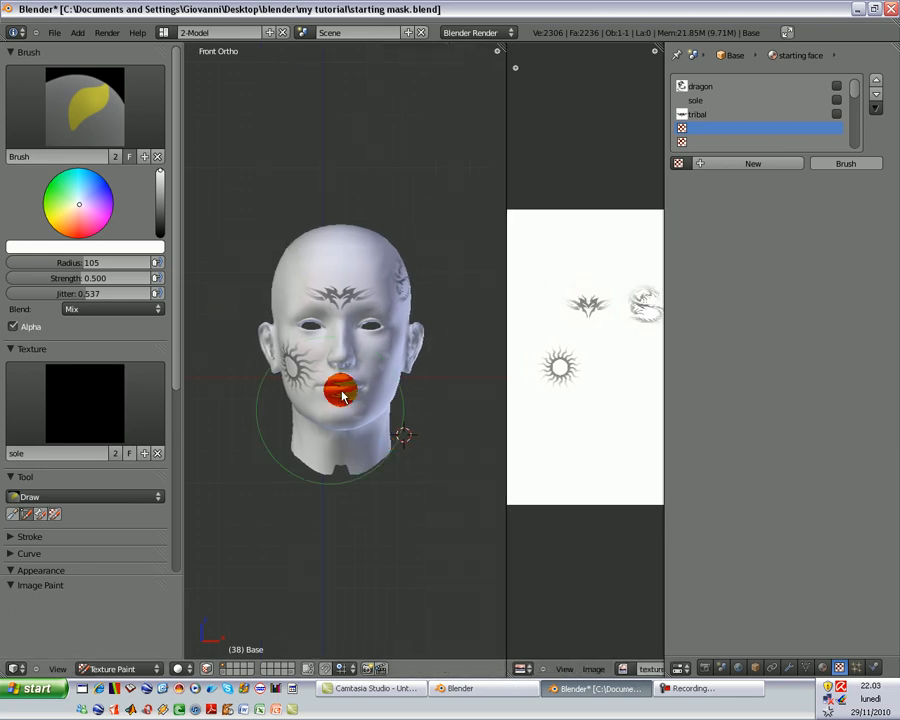
# Set the material's texture slot to Image or Movie and load the saved face tattoo picture
pyautogui.moveTo(340, 400); pyautogui.dragTo(360, 400)
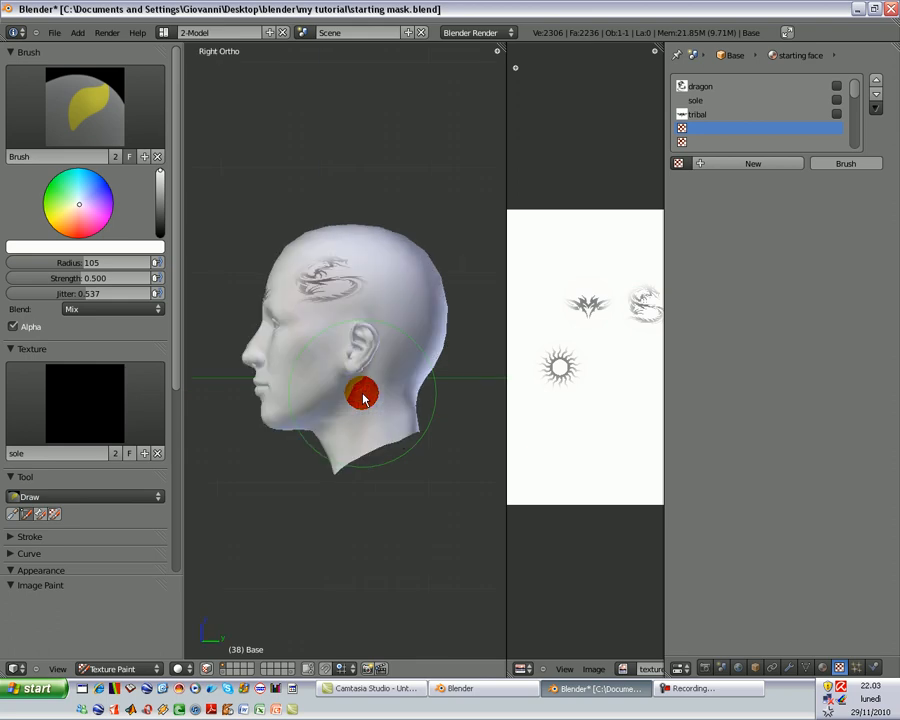
pyautogui.press('KP_1')
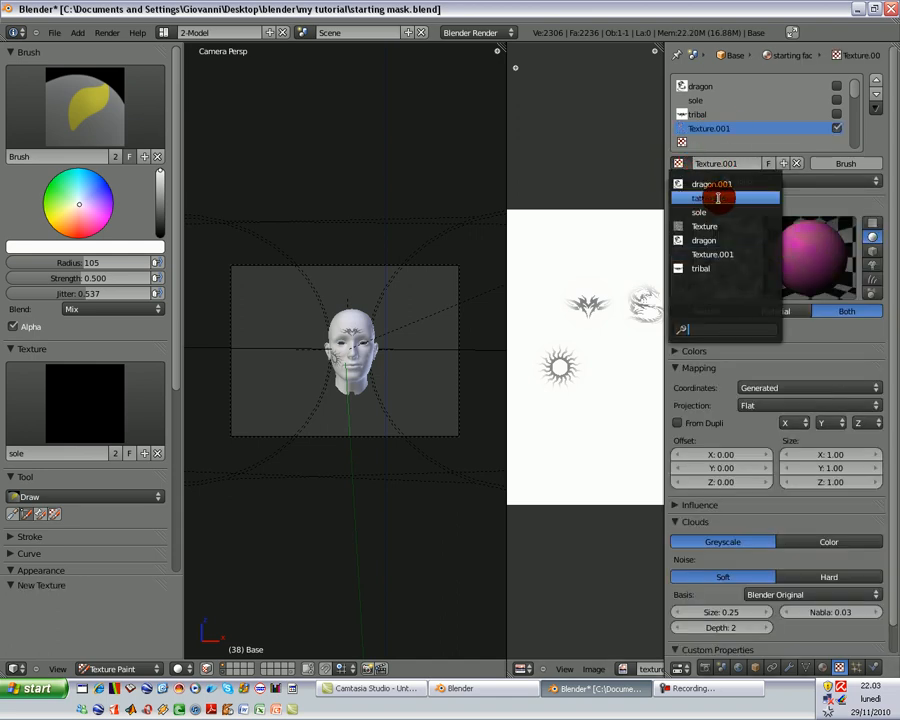
pyautogui.click(720, 198)
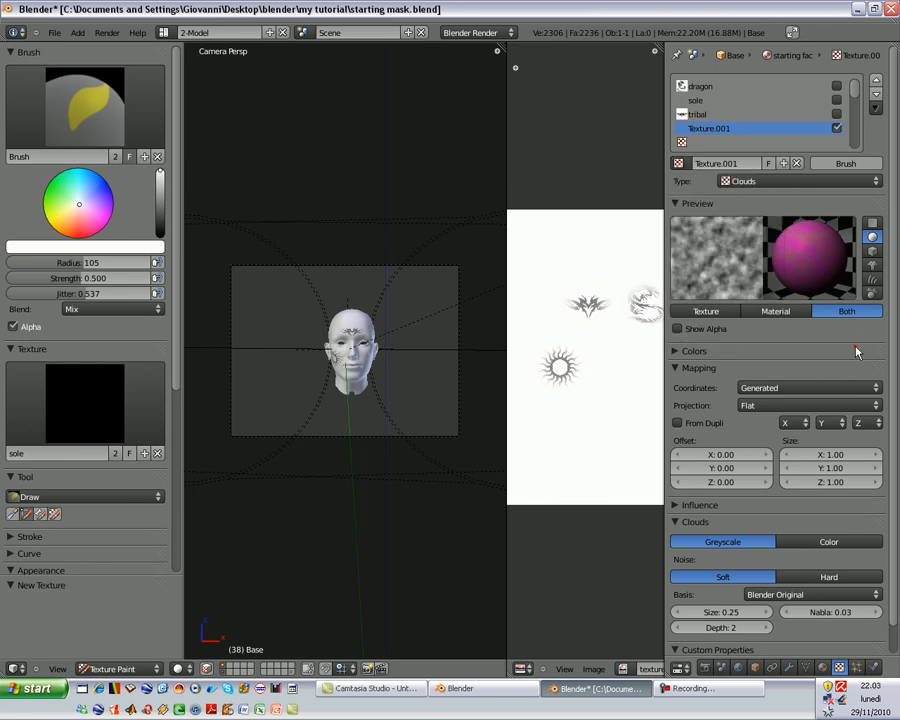
pyautogui.click(810, 180)
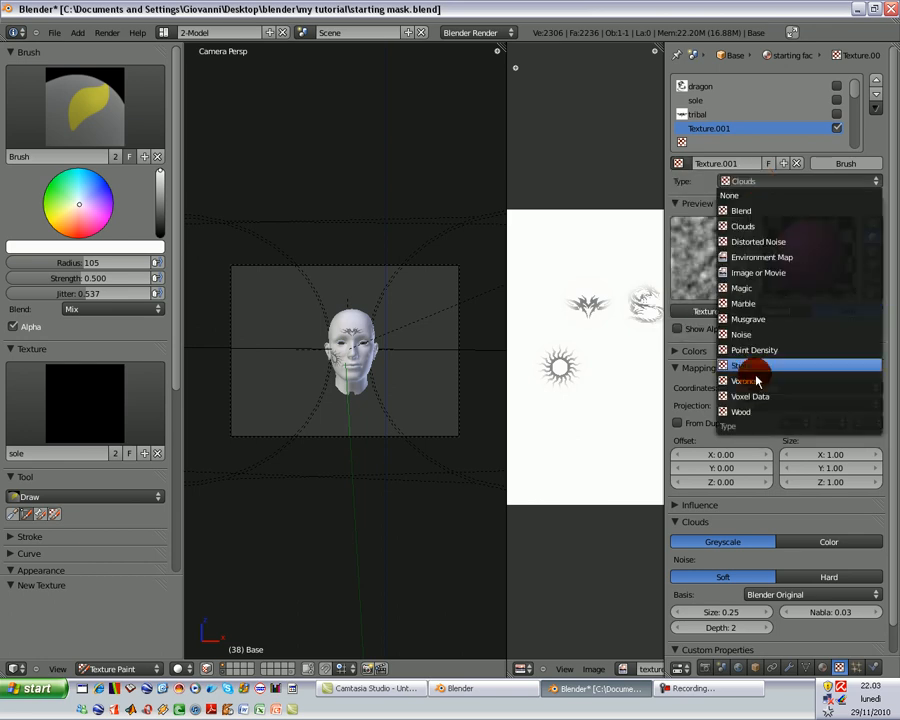
pyautogui.click(760, 272)
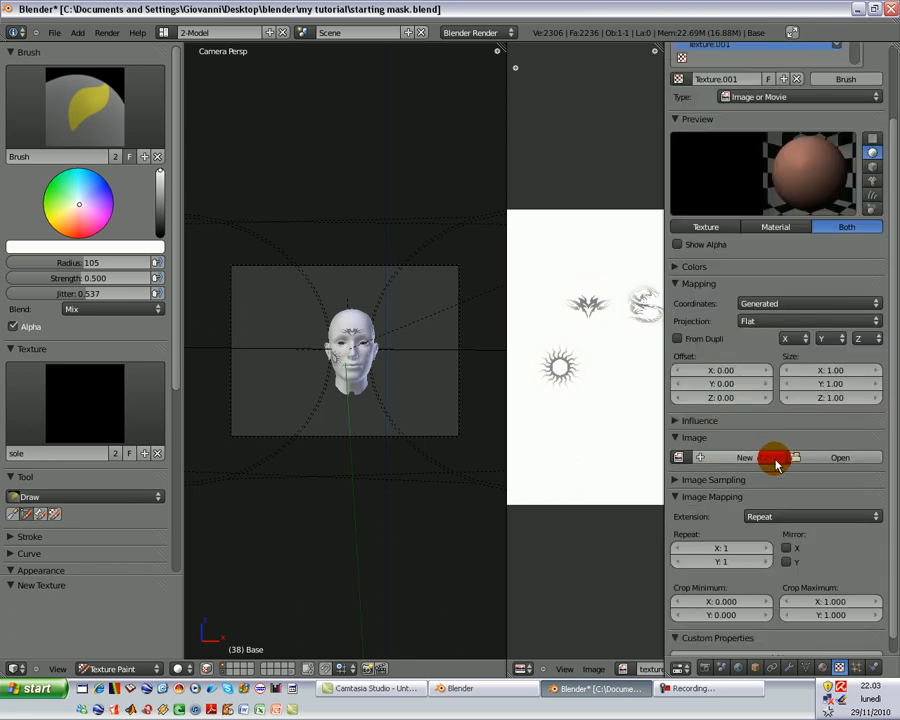
pyautogui.click(836, 458)
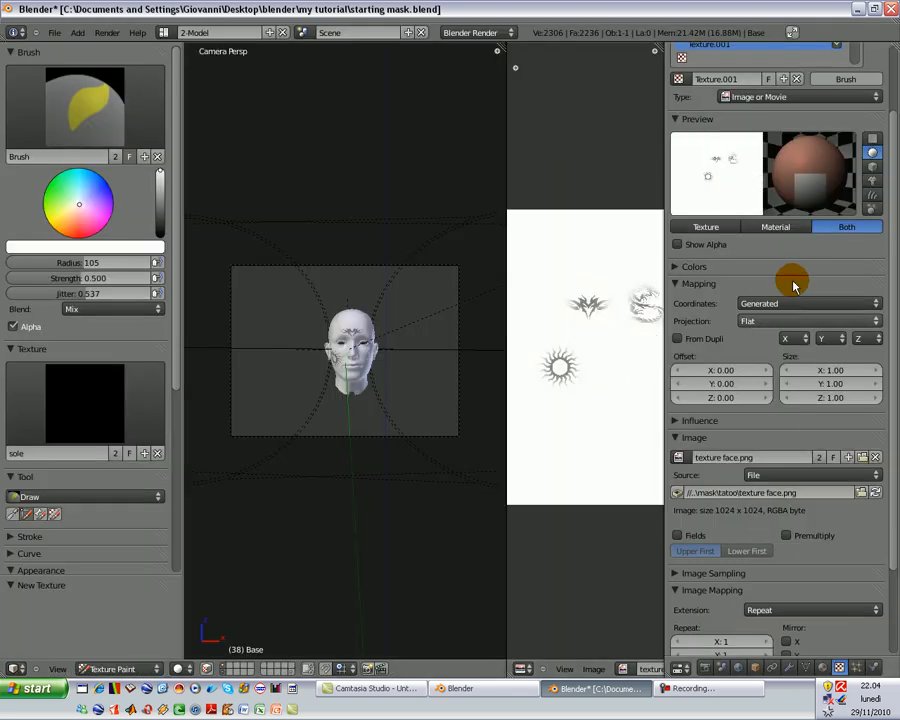
# Map the tattoo texture by UV coordinates and view the tattooed head from the front
pyautogui.click(804, 304)
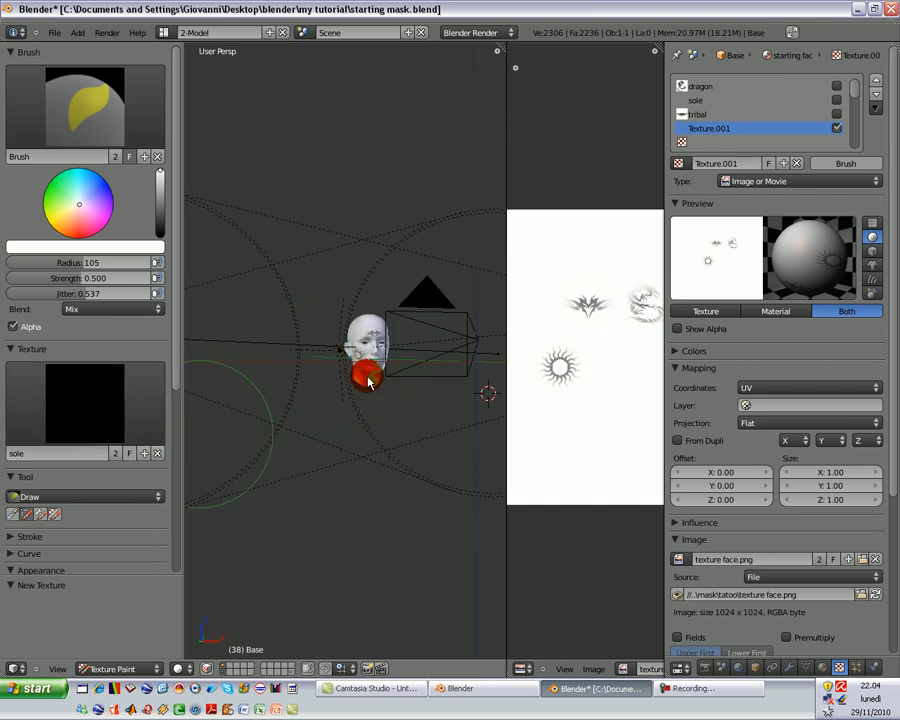
pyautogui.press('KP_1')
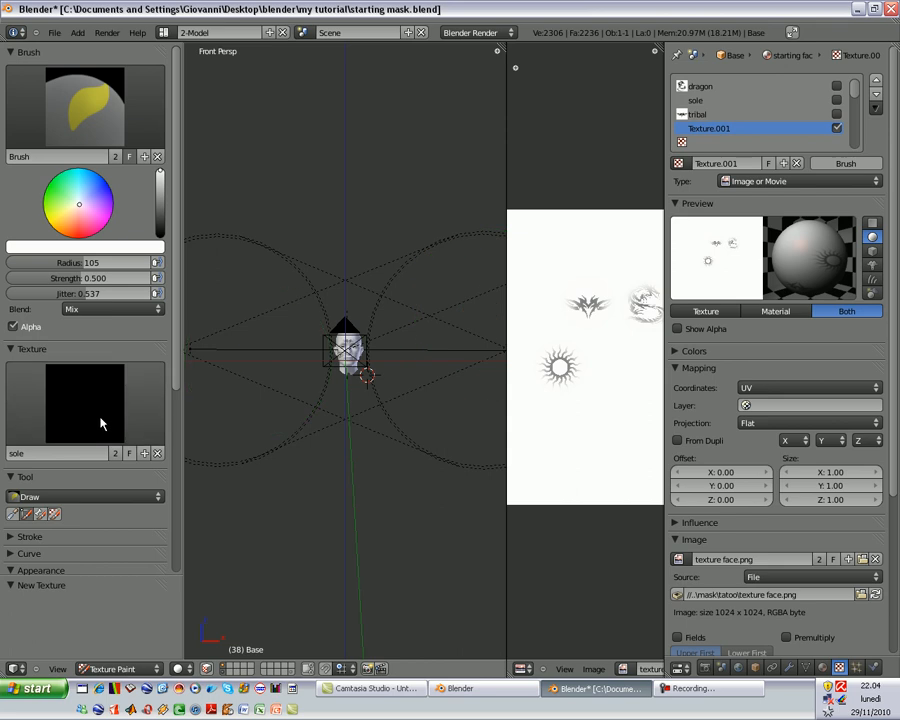
pyautogui.click(528, 468)
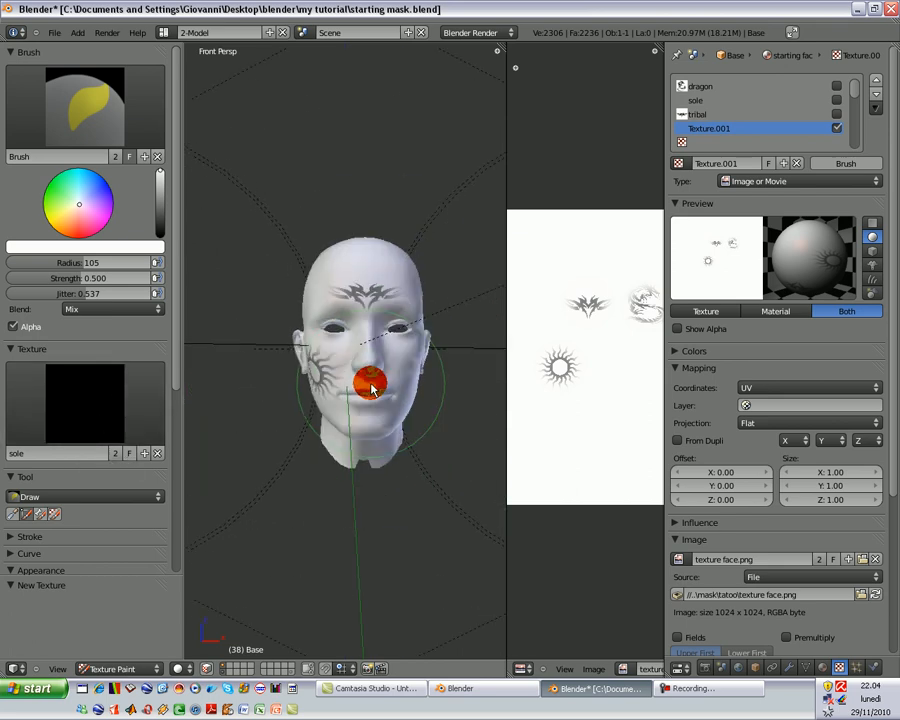
pyautogui.moveTo(360, 390); pyautogui.dragTo(390, 350)
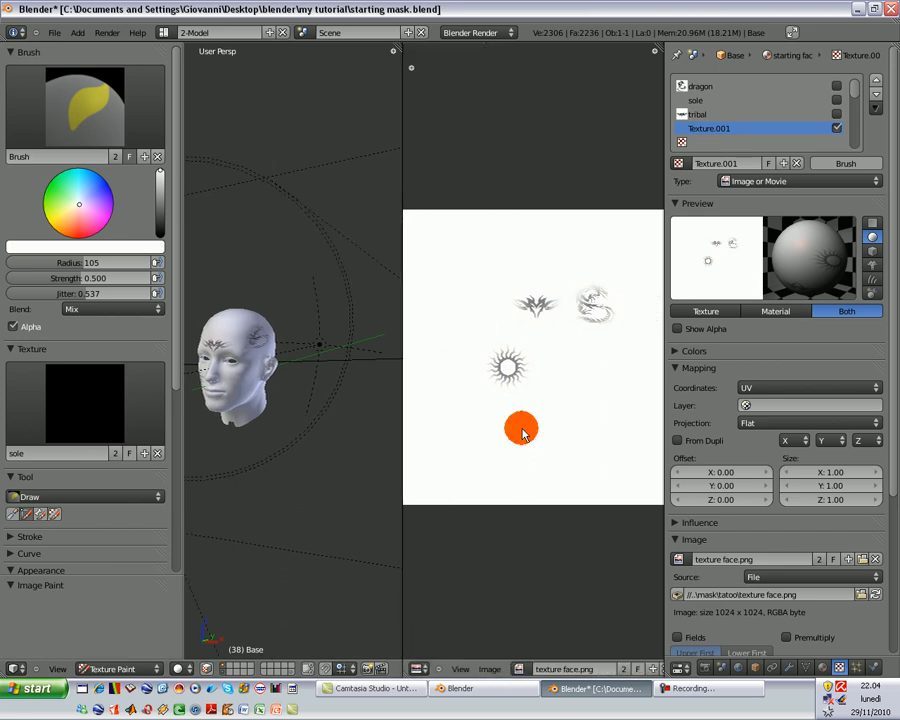
pyautogui.moveTo(562, 336)
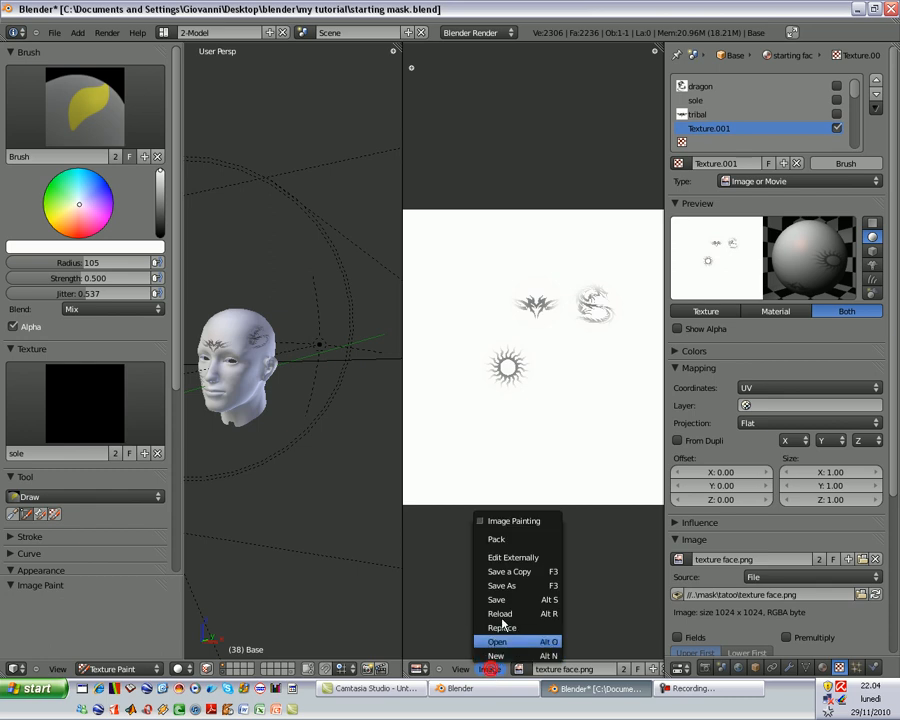
pyautogui.moveTo(506, 600)
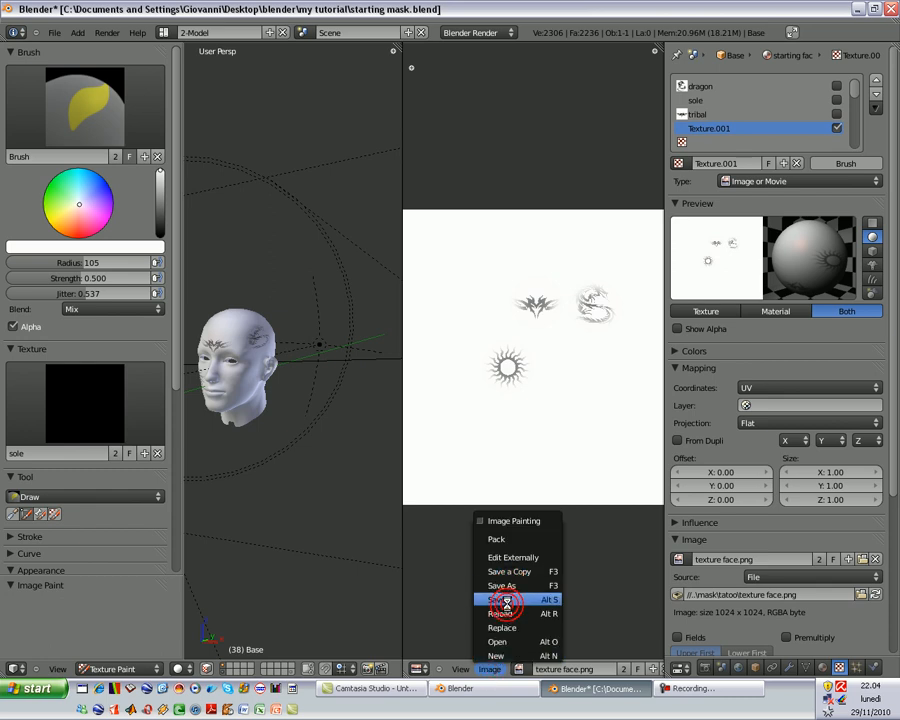